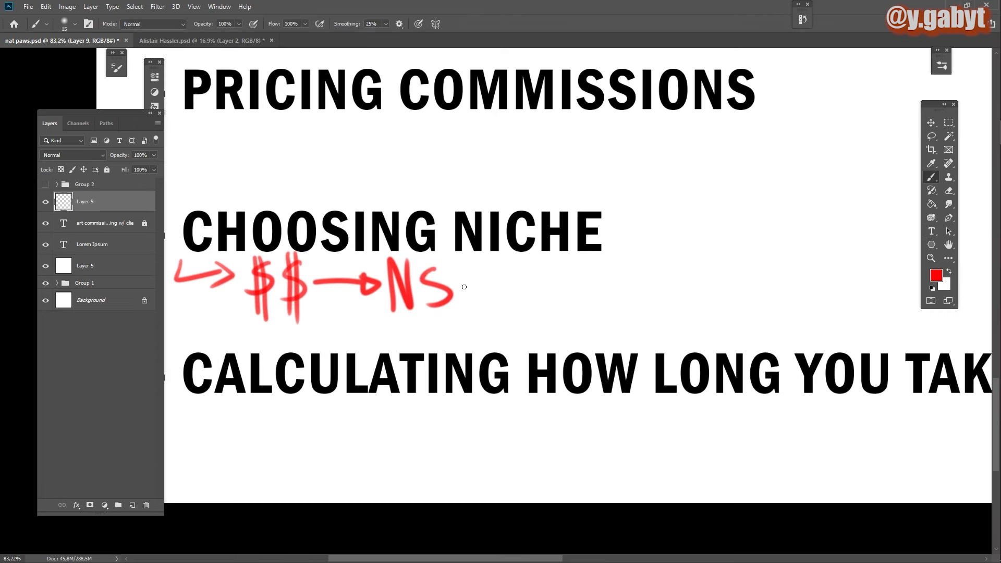
Handwrite 'NSFW' and 'Human' in red as niche entries under CHOOSING NICHE.
left_click_drag(453, 287, 536, 288)
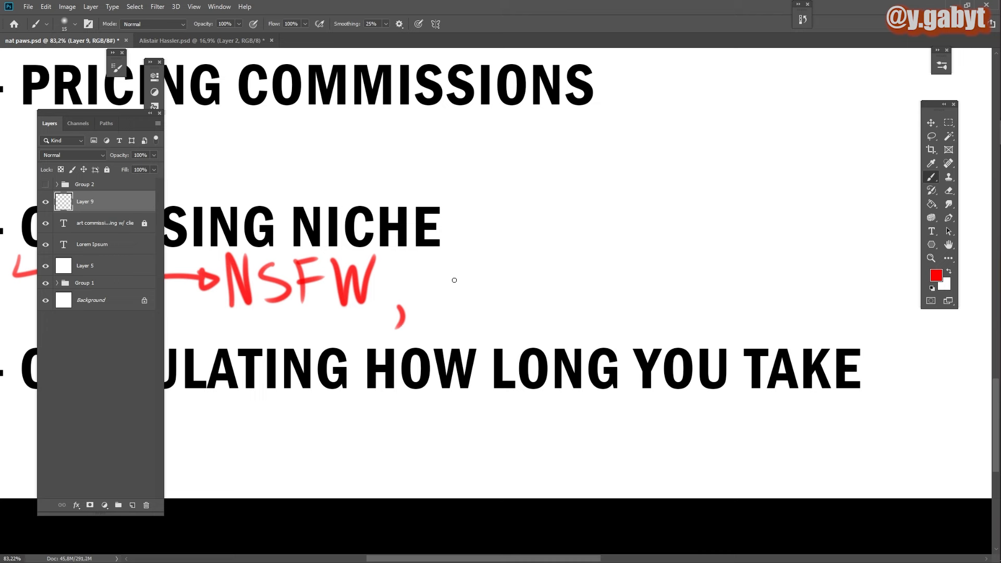
mouse_move(452, 280)
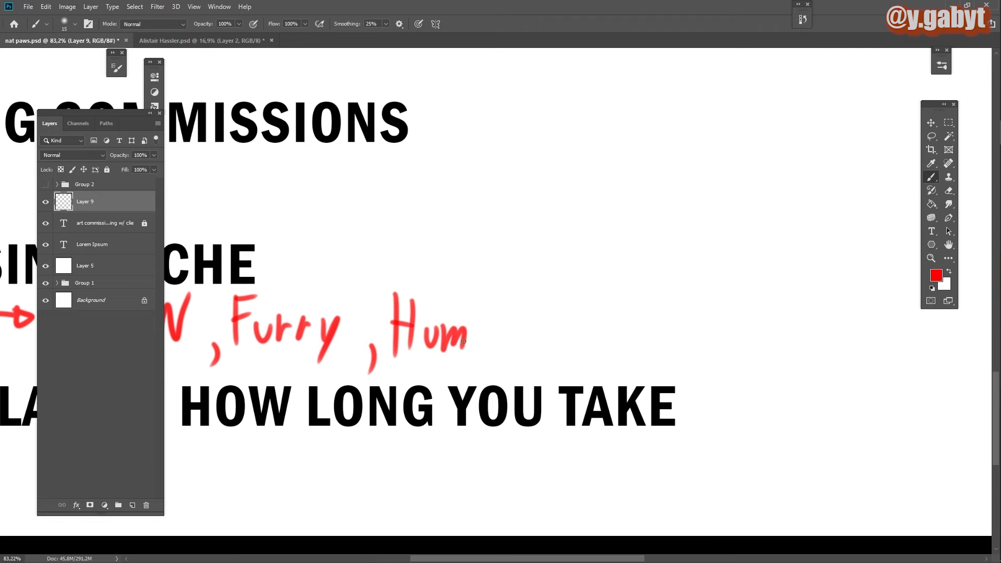
left_click_drag(466, 341, 537, 355)
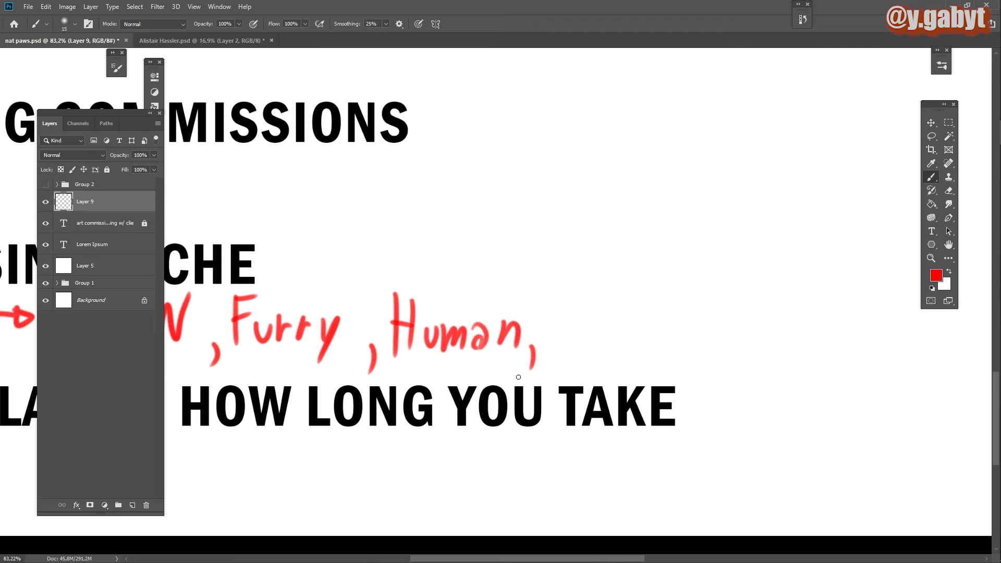
mouse_move(556, 379)
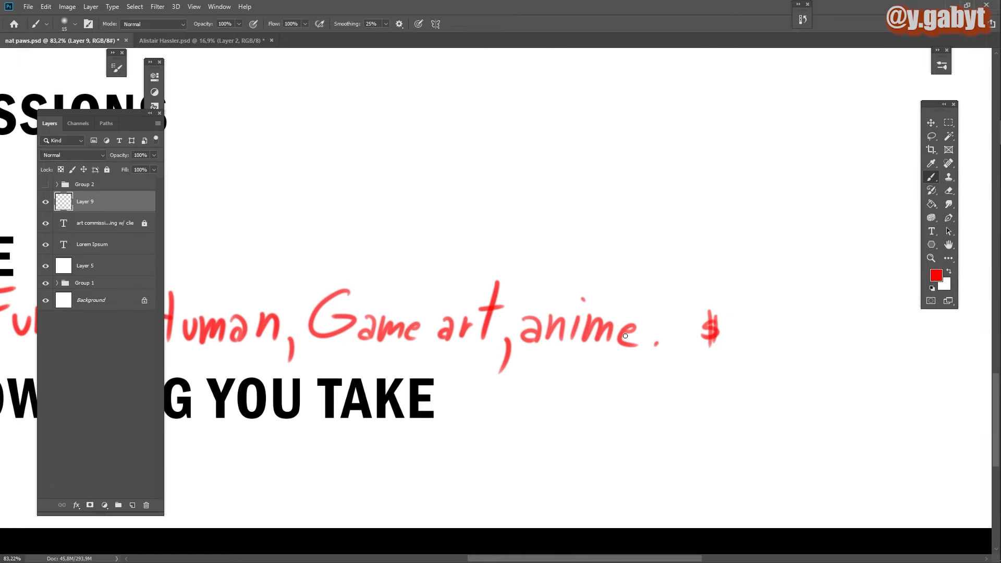
mouse_move(542, 357)
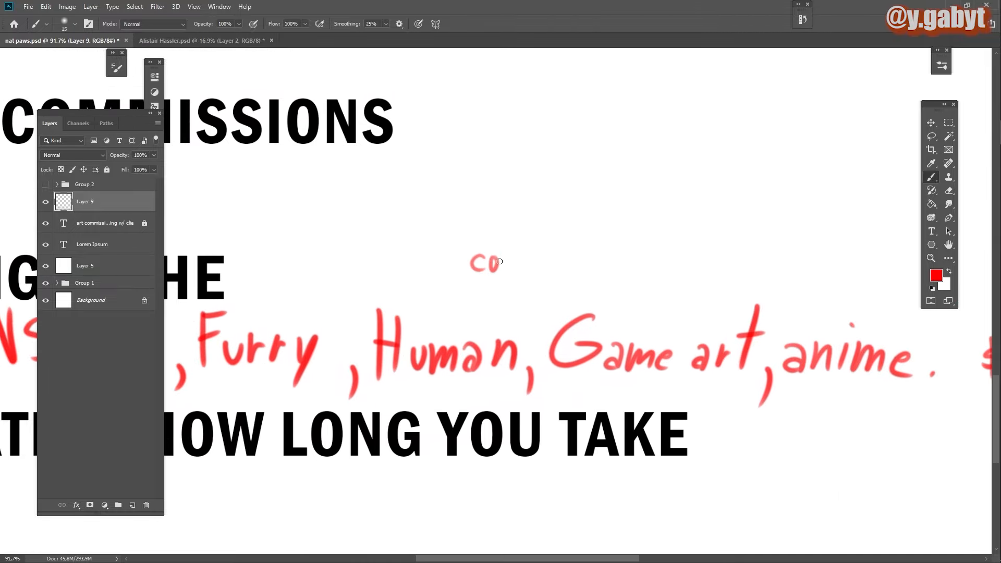
Write 'comics, horror, cartoon' in red brushstrokes above the existing niche list.
left_click_drag(473, 264, 603, 265)
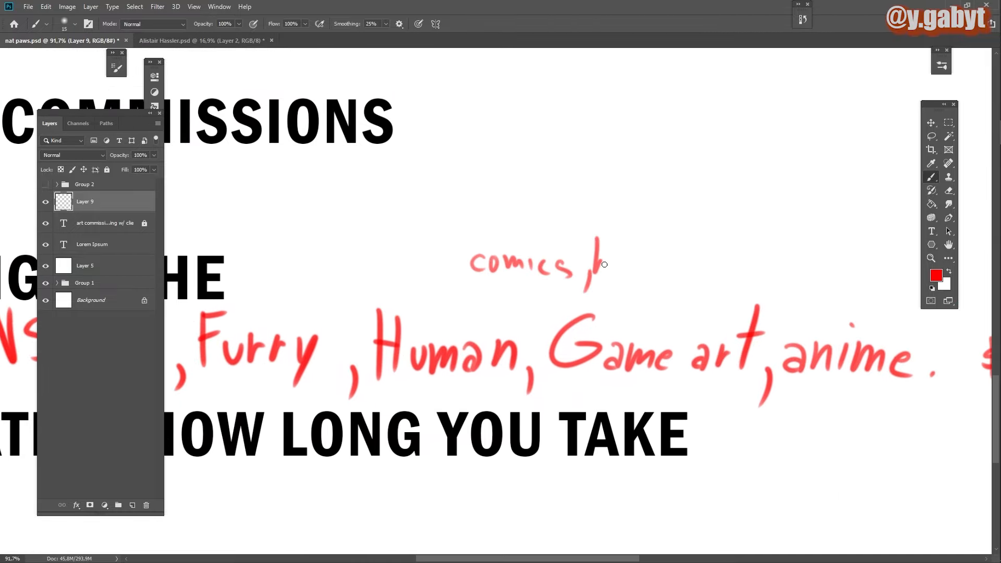
left_click_drag(587, 262, 670, 267)
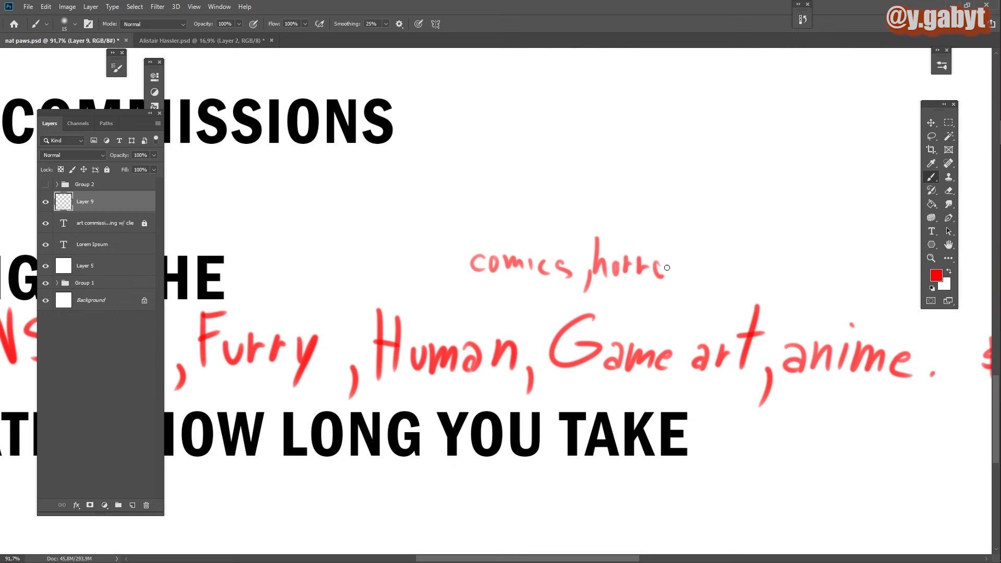
left_click_drag(667, 267, 699, 271)
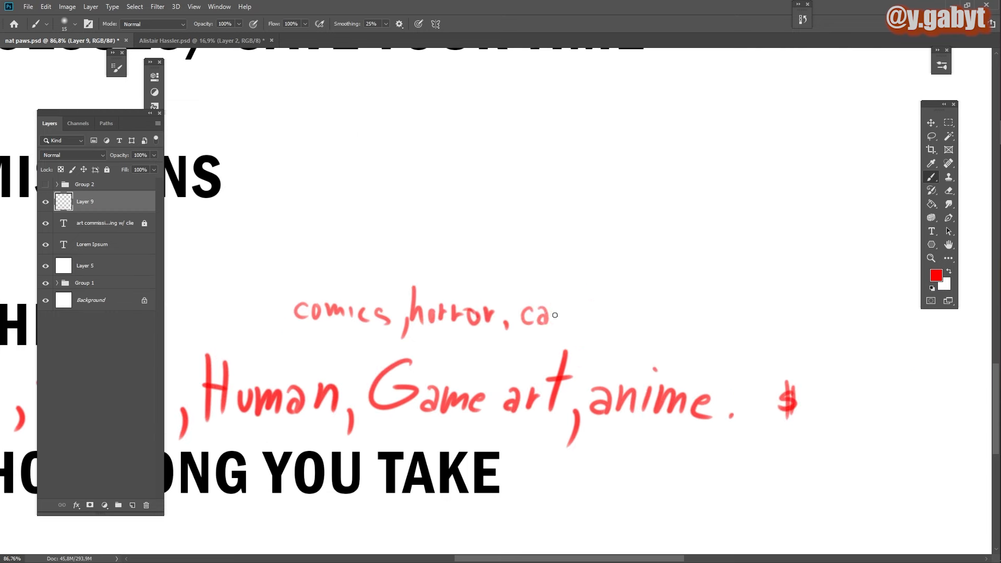
left_click_drag(555, 313, 589, 329)
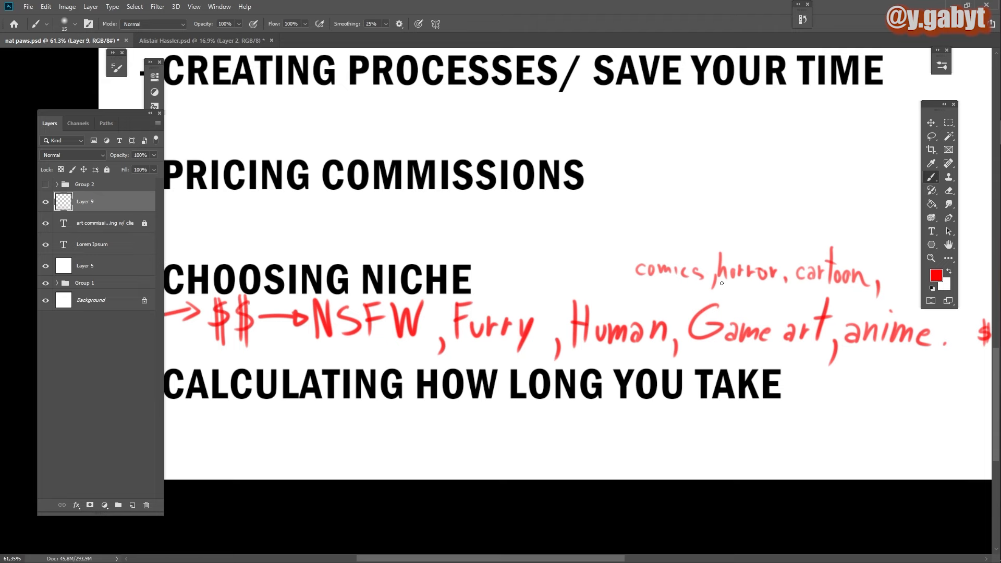
mouse_move(681, 279)
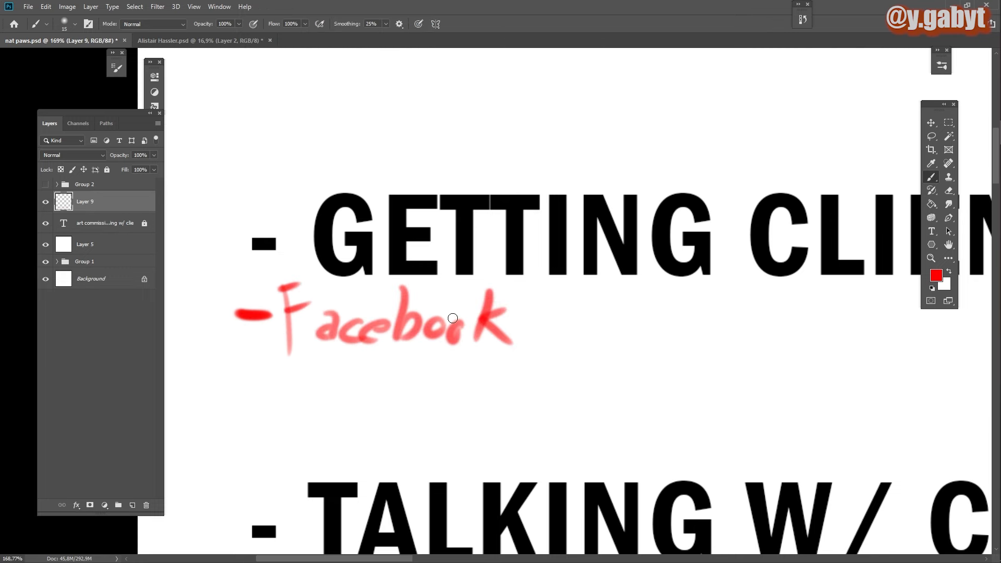
Handwrite Instagram, Furaffinity and Reddit in red in the platform list.
left_click_drag(243, 373, 424, 406)
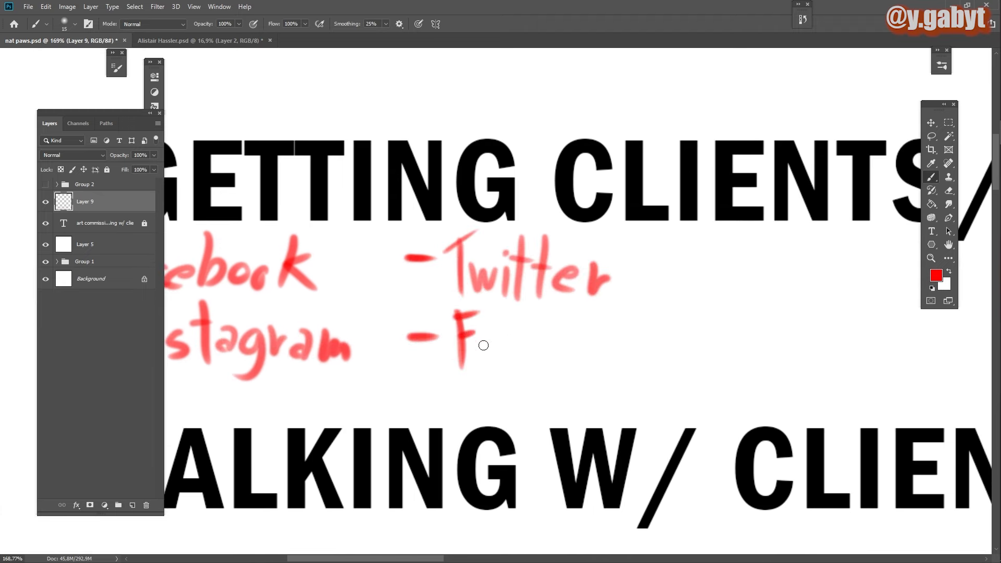
left_click_drag(466, 338, 517, 348)
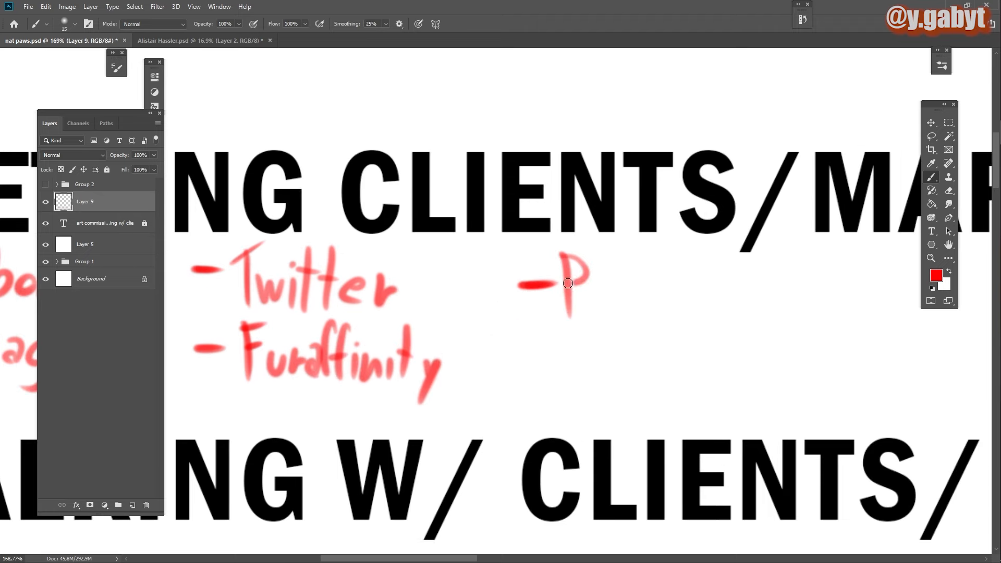
left_click_drag(569, 284, 651, 301)
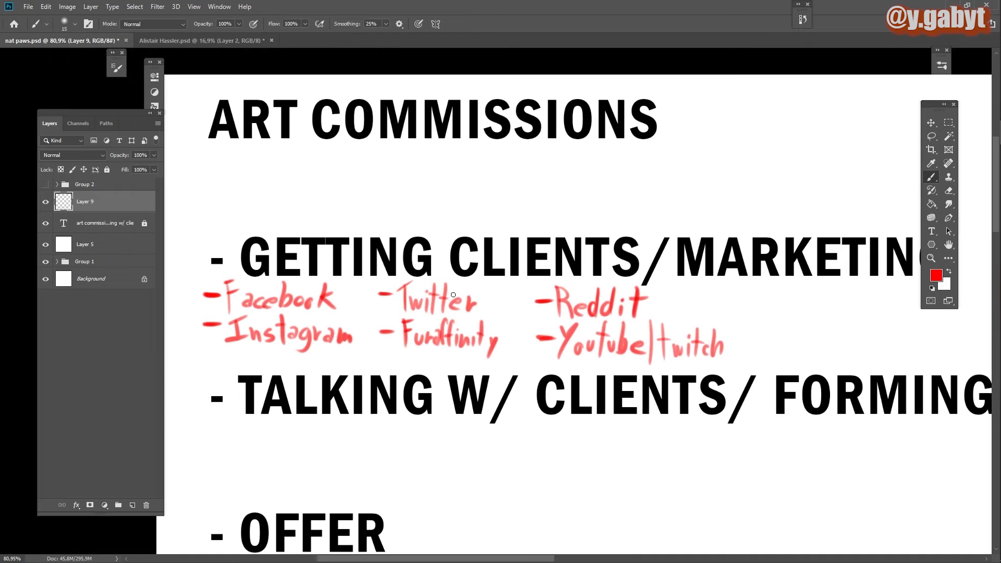
Write 'Instagram → link in BIO →' in red above GETTING CLIENTS.
left_click_drag(217, 307, 358, 358)
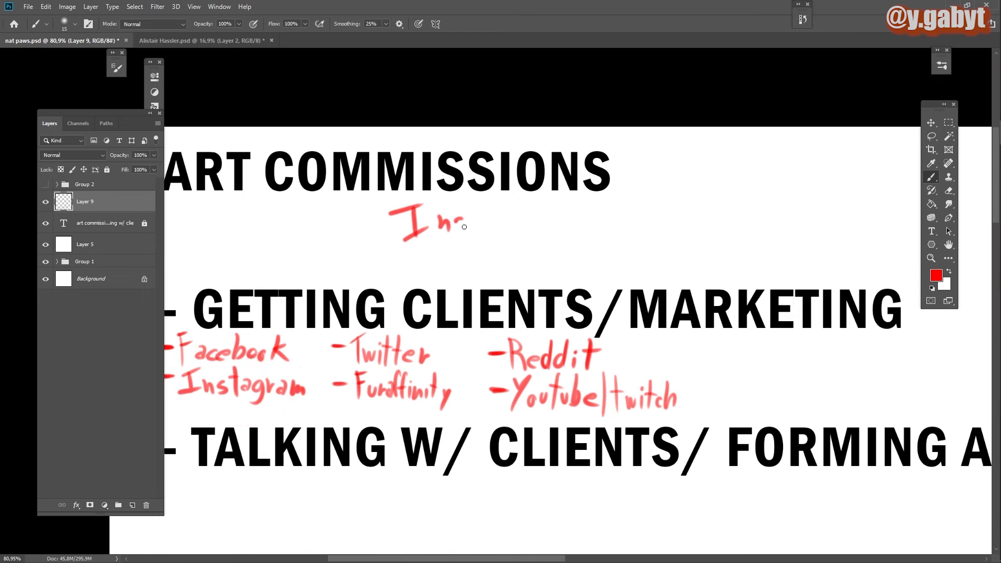
left_click_drag(465, 227, 525, 221)
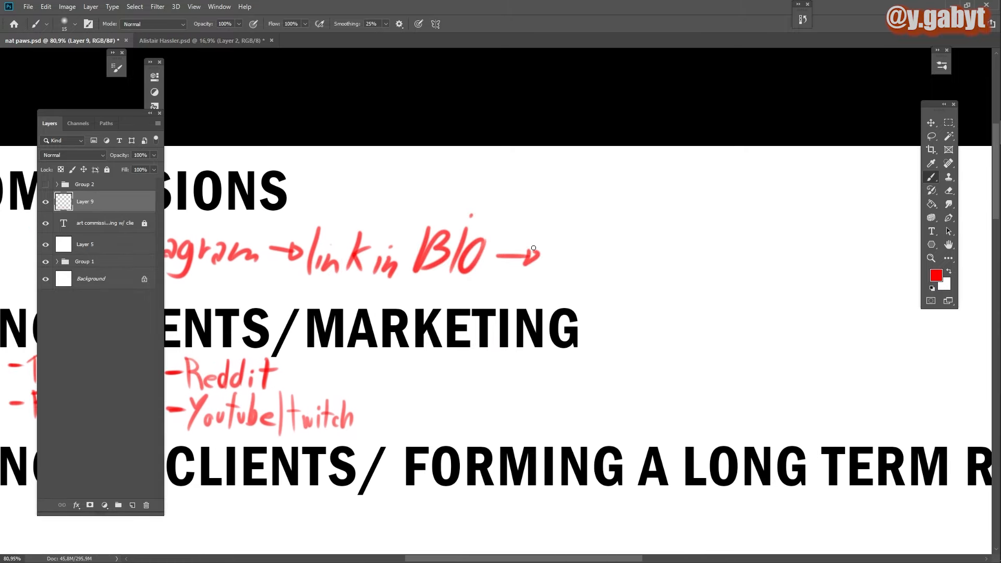
left_click_drag(555, 262, 590, 267)
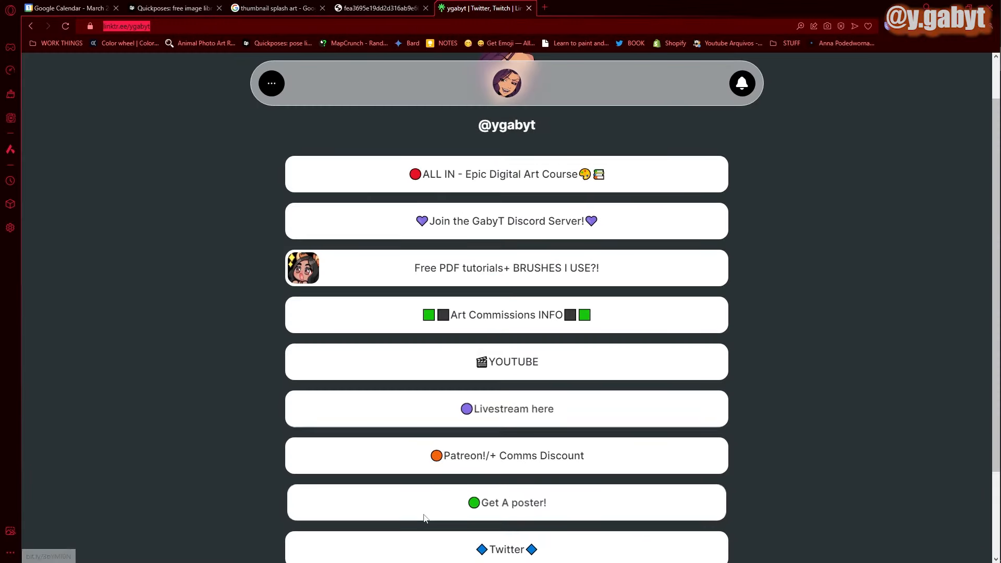
Open the Art Commissions INFO landing page and scroll to the client testimonials.
left_click(507, 315)
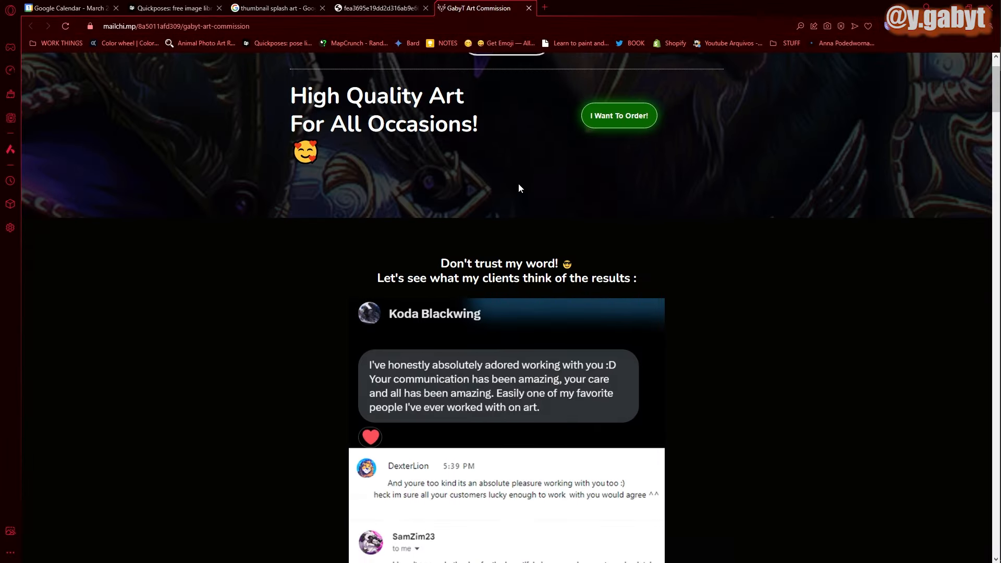
mouse_move(490, 204)
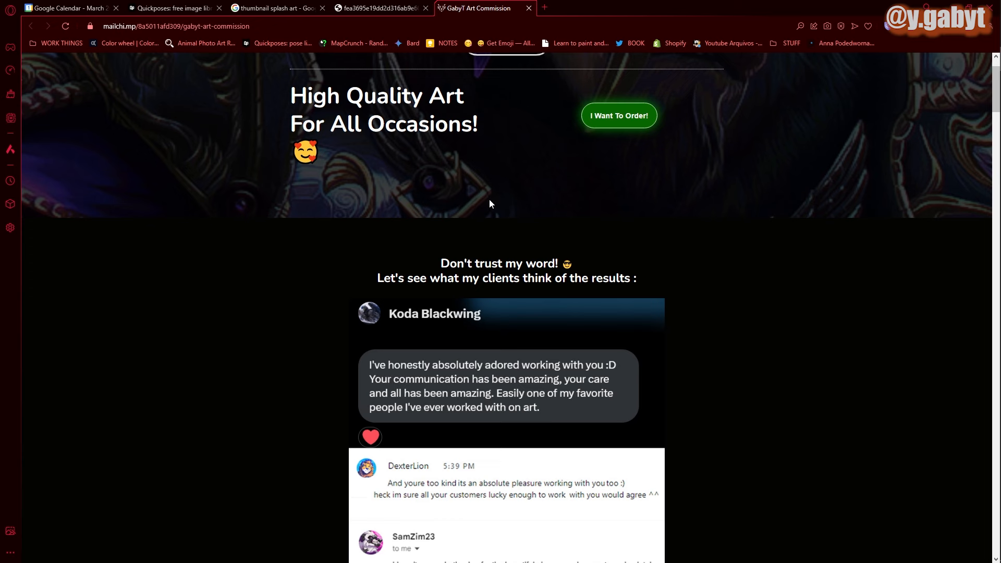
mouse_move(485, 196)
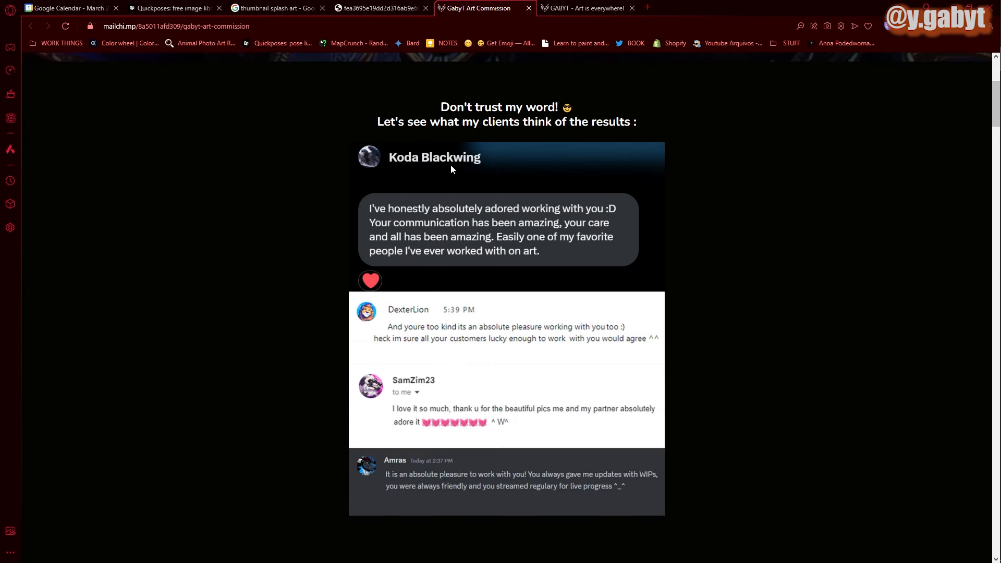
mouse_move(588, 308)
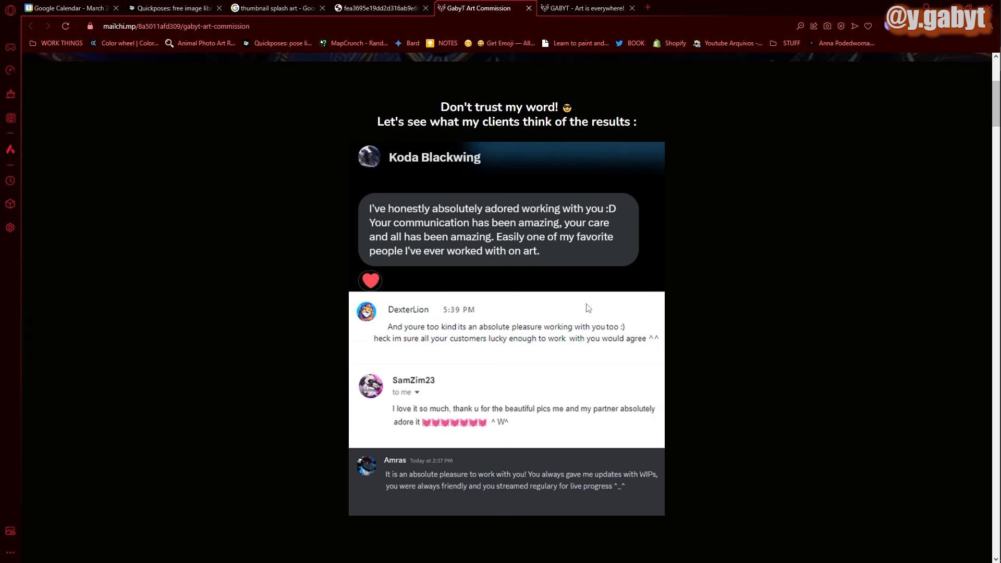
scroll("down", 3)
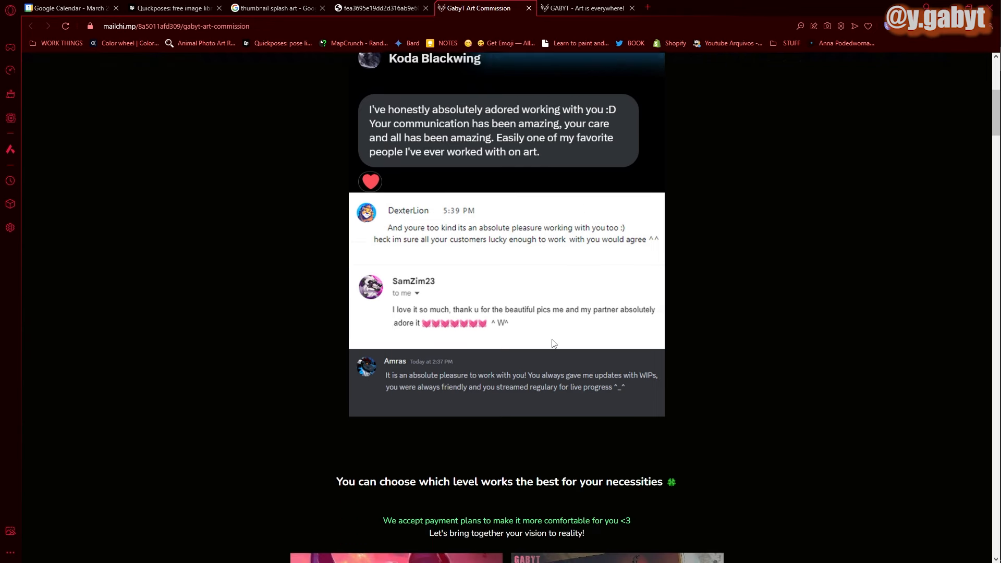
scroll("up", 3)
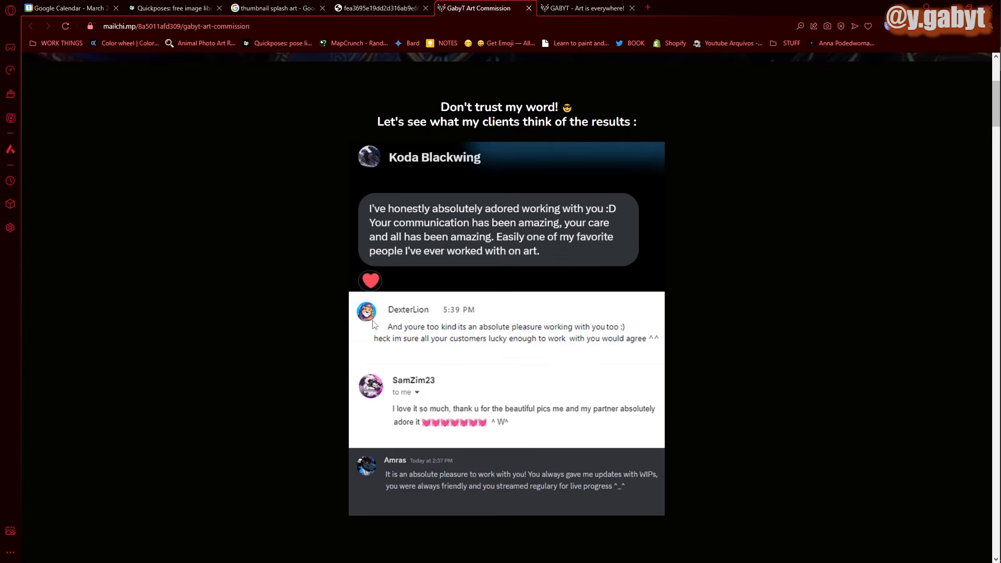
mouse_move(555, 234)
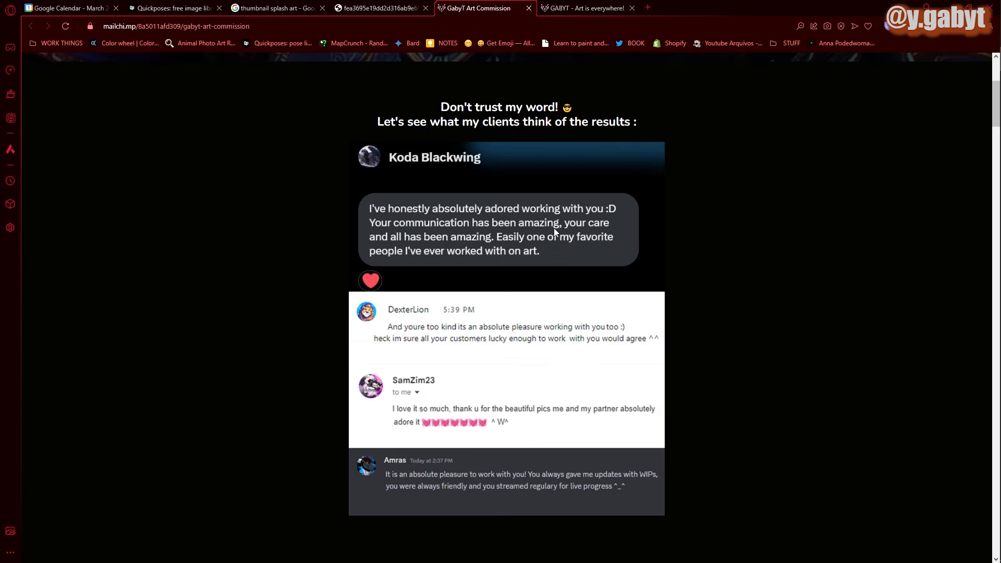
scroll("down", 3)
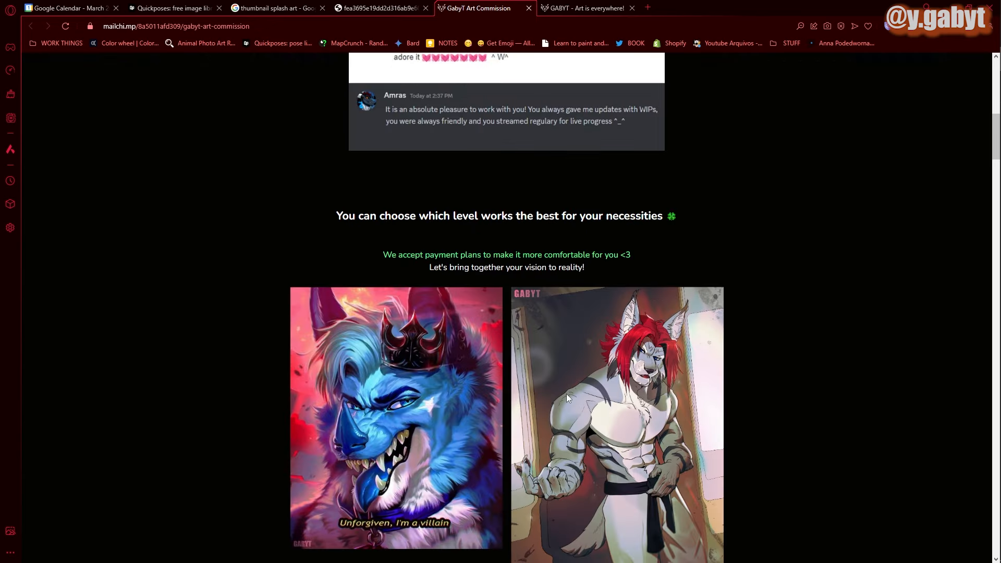
Scroll past commission Levels 1, 2 and 3 to the priced Reference Sheet offer.
scroll("down", 3)
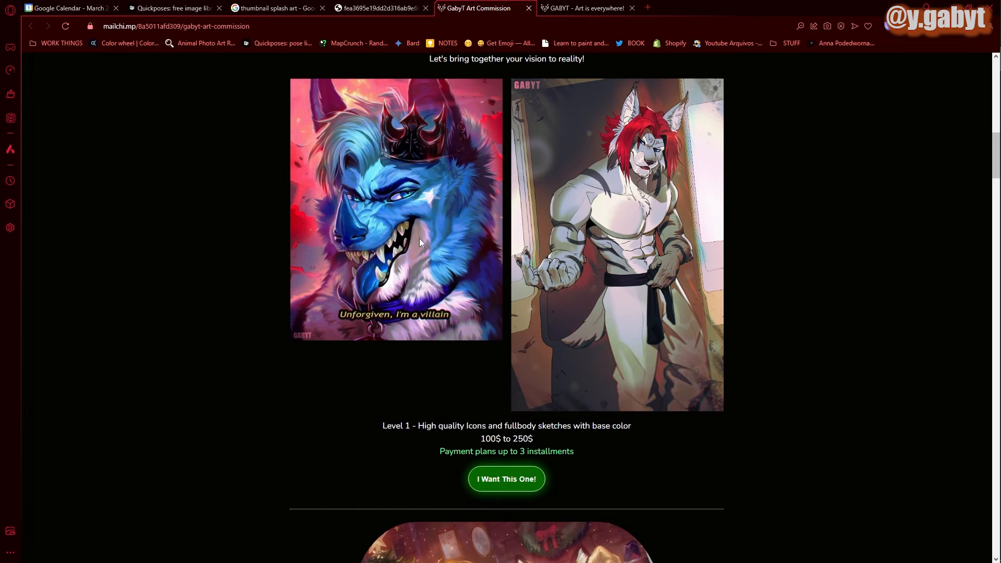
scroll("down", 3)
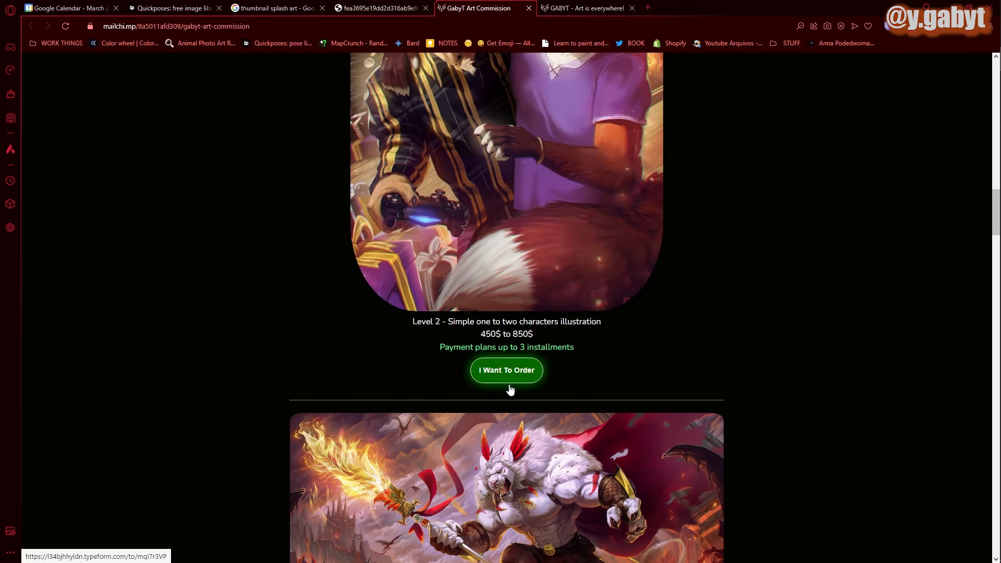
scroll("down", 3)
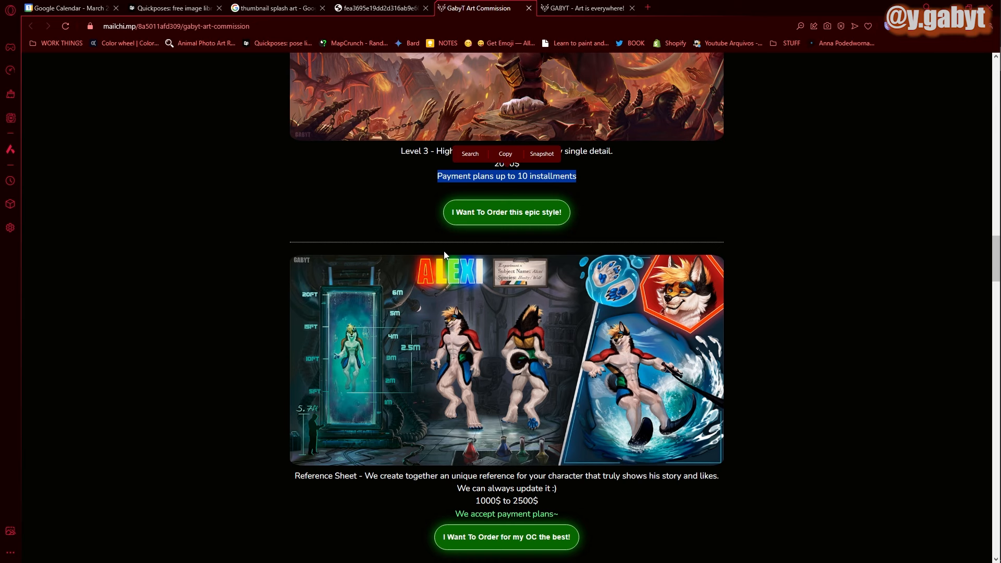
left_click(771, 288)
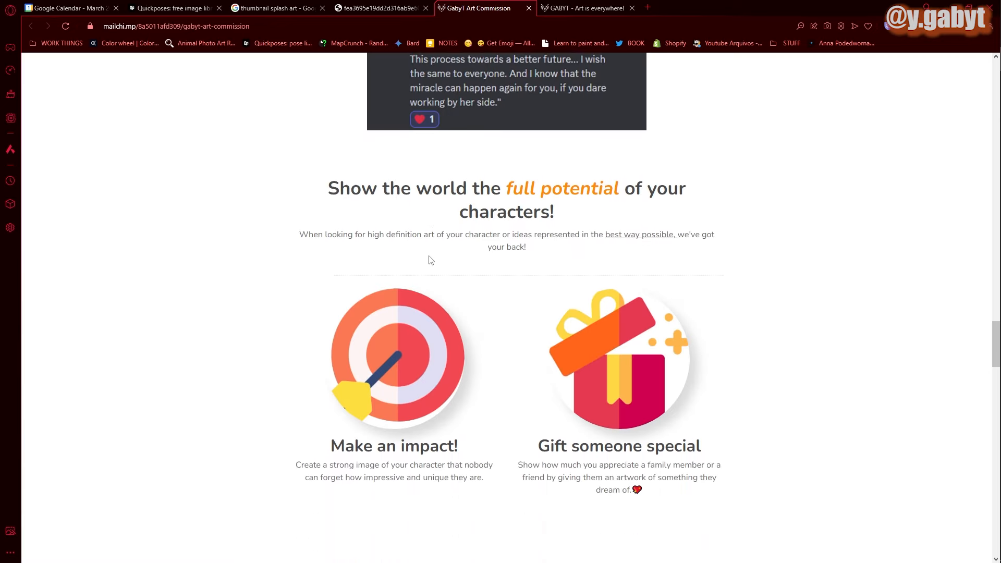
scroll("down", 3)
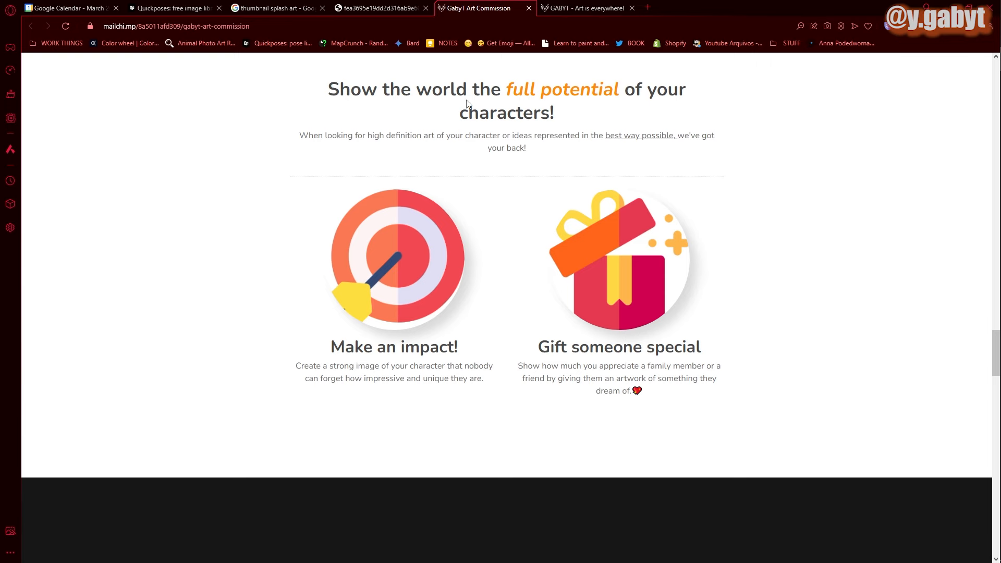
scroll("down", 3)
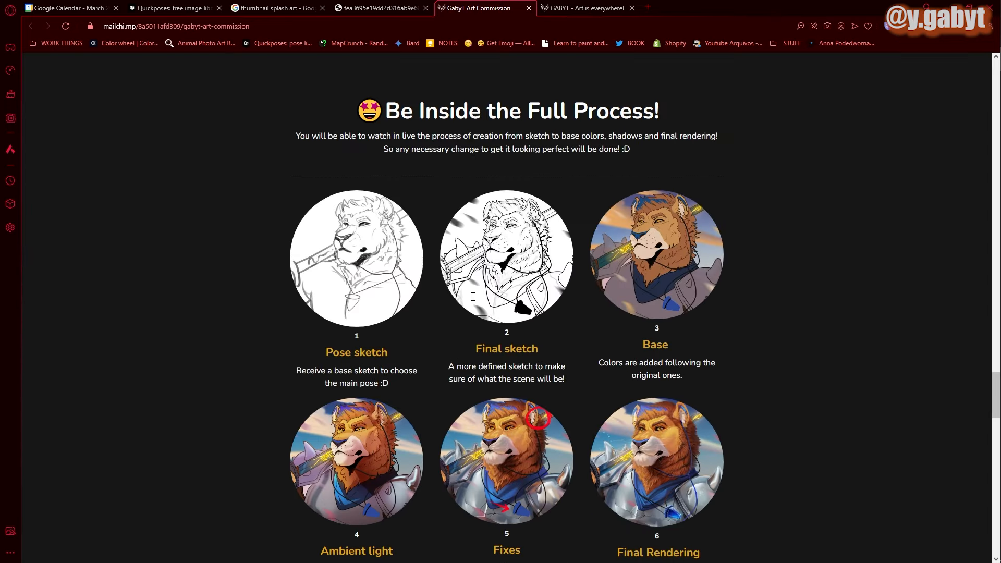
scroll("down", 3)
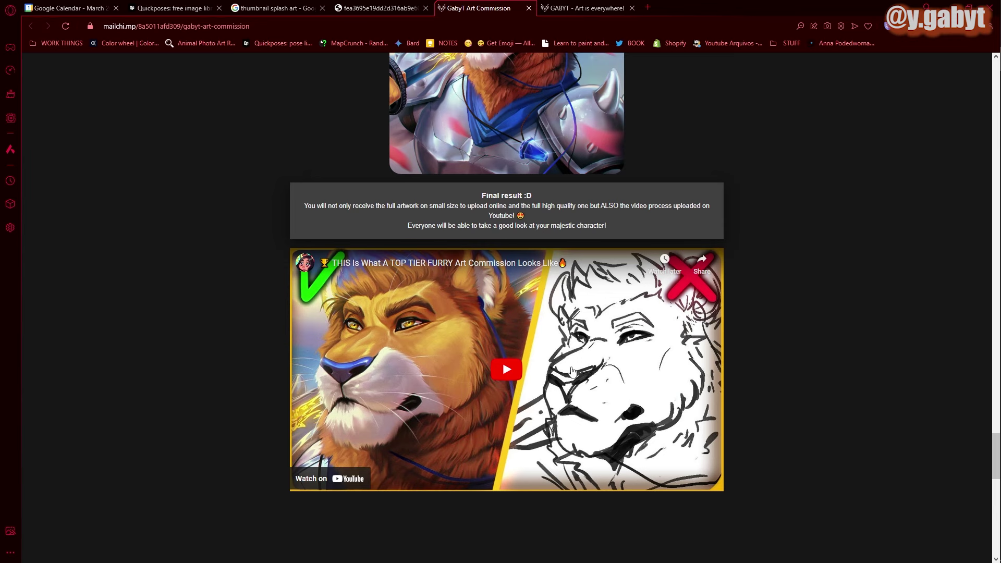
scroll("down", 3)
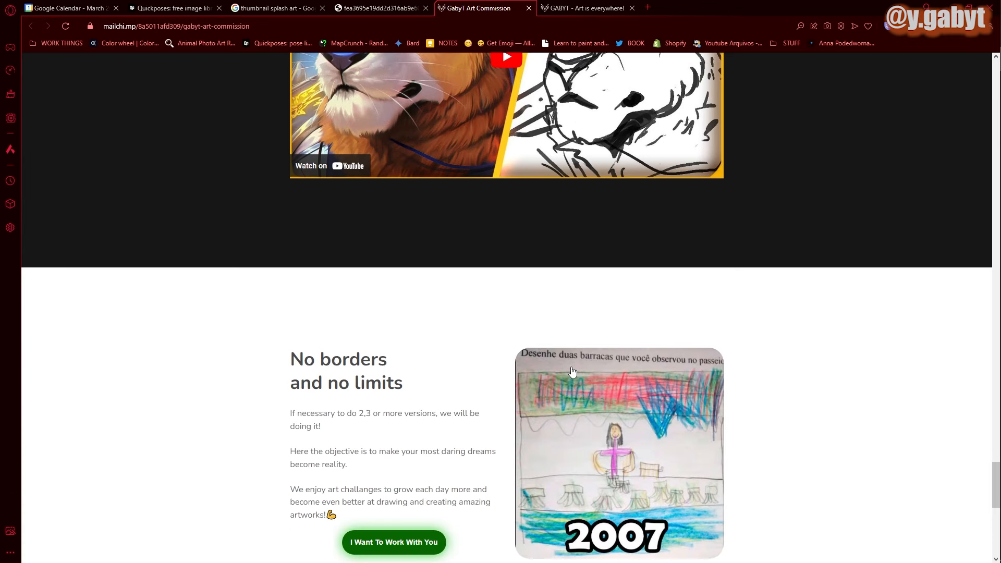
scroll("down", 3)
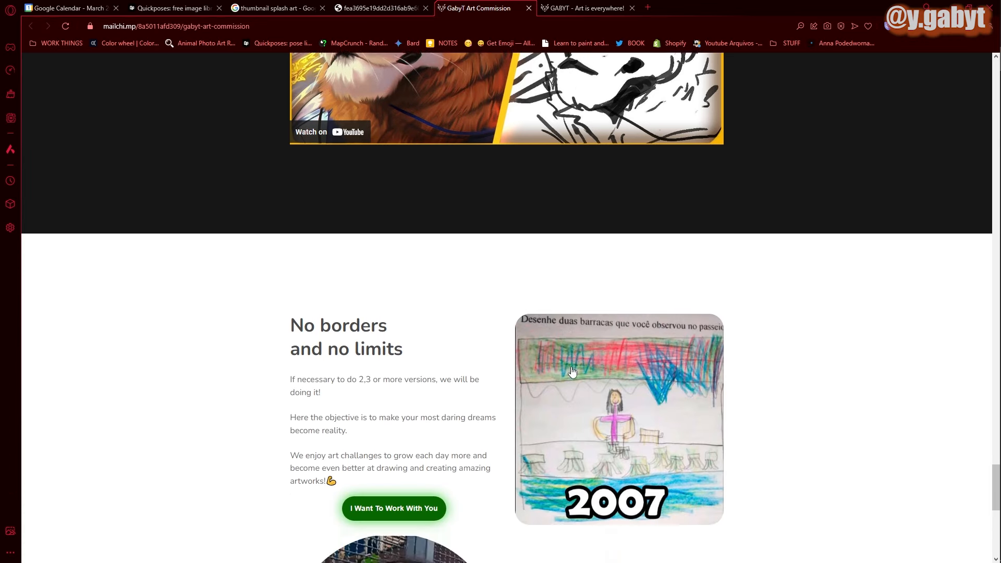
scroll("down", 3)
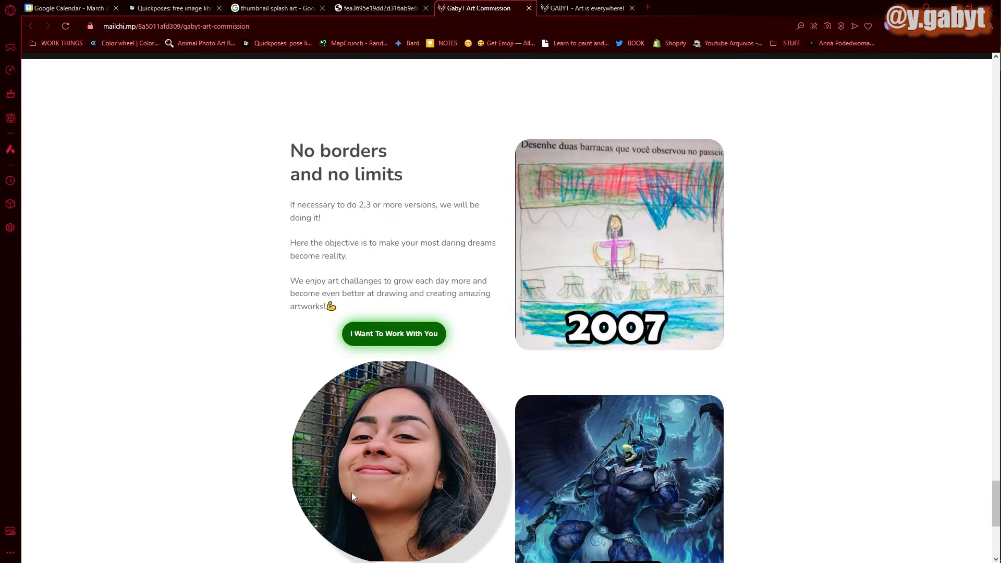
mouse_move(339, 390)
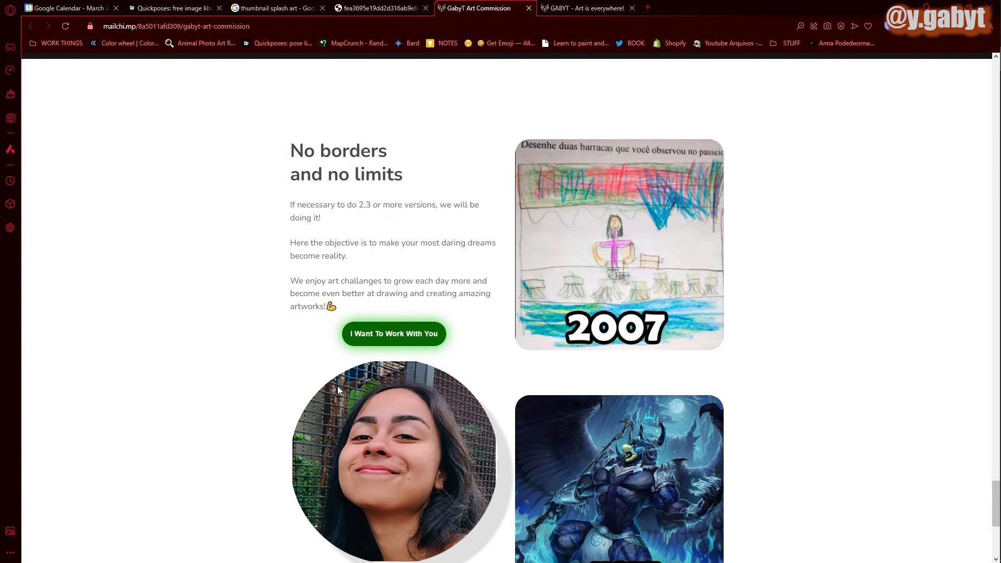
mouse_move(419, 423)
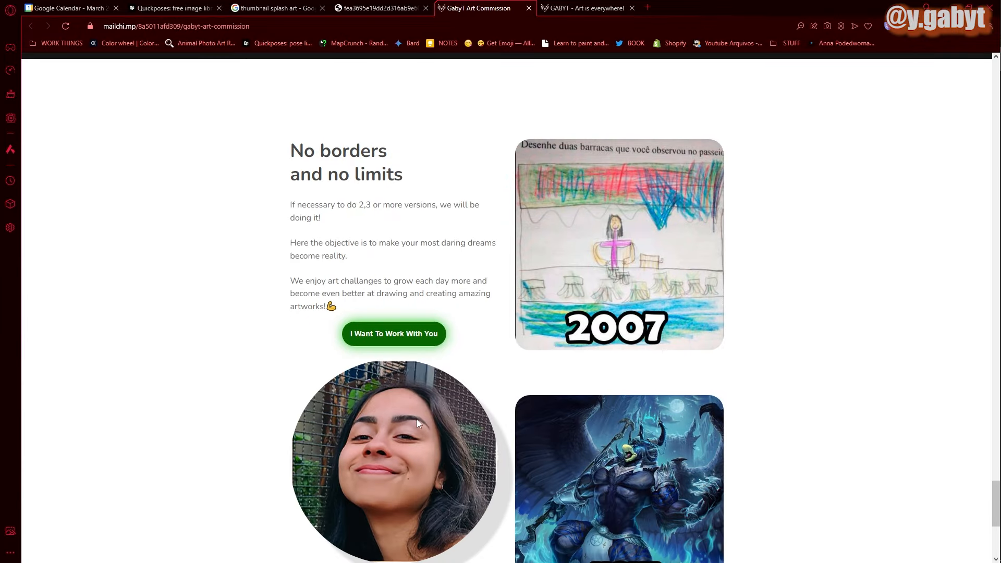
mouse_move(439, 419)
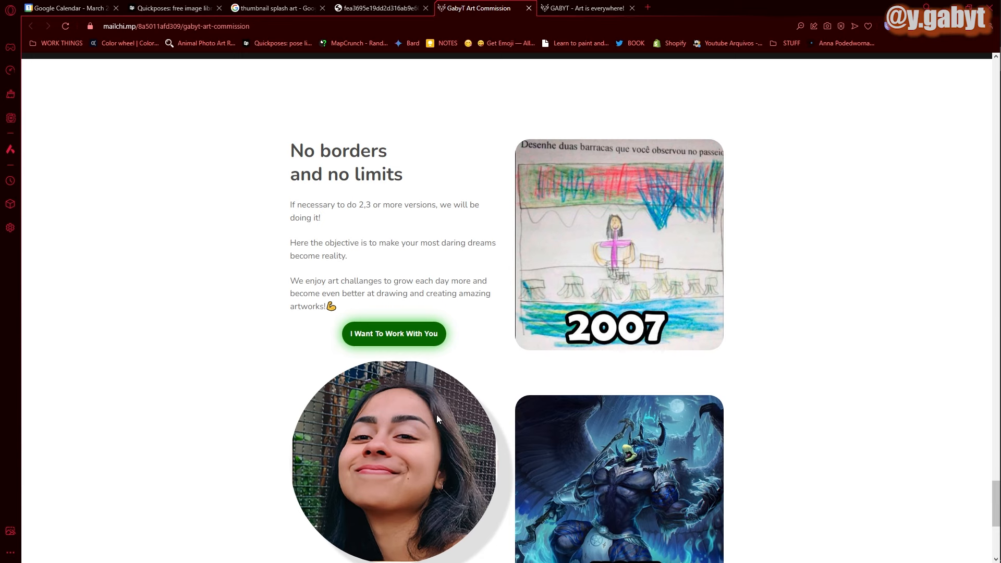
scroll("down", 3)
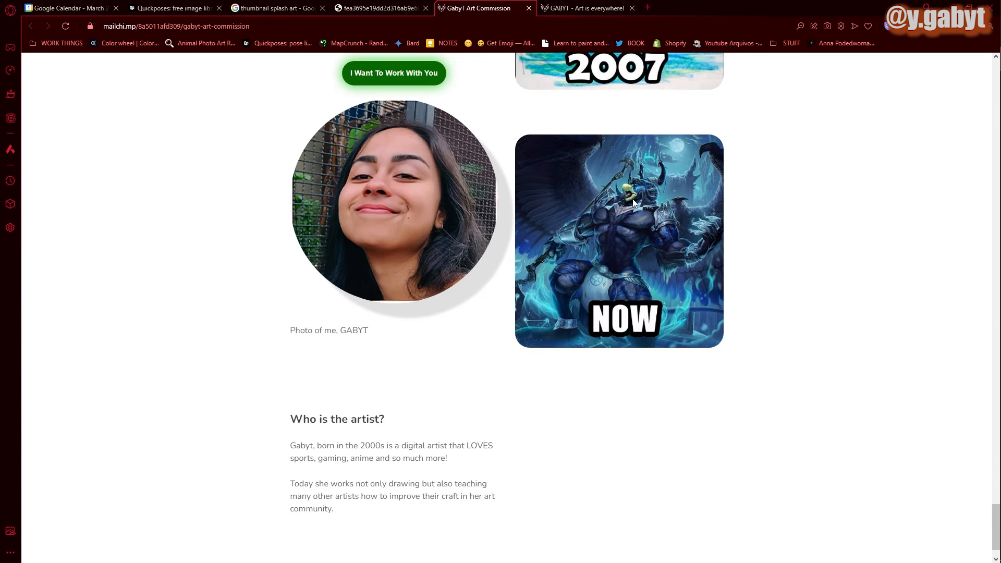
scroll("up", 3)
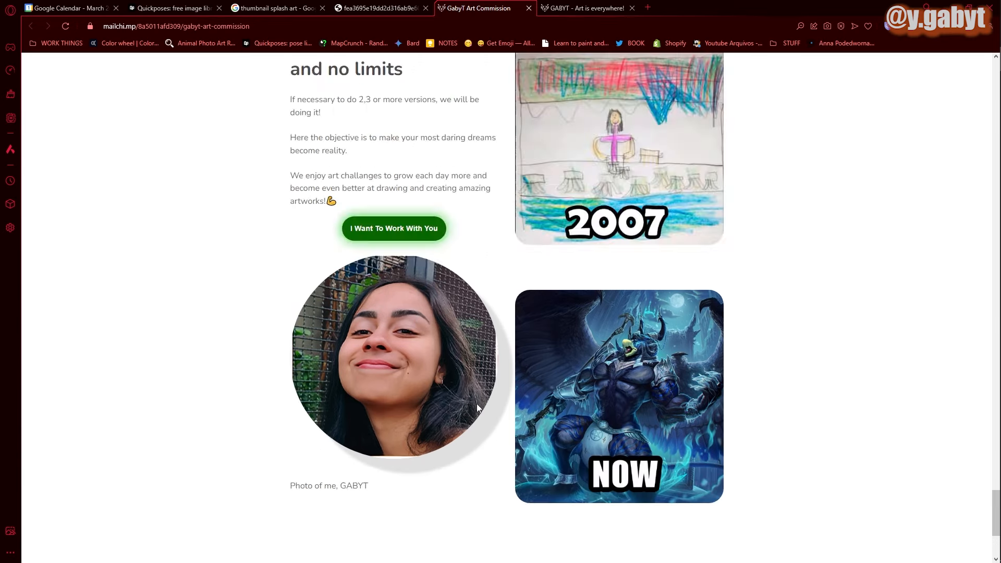
scroll("down", 3)
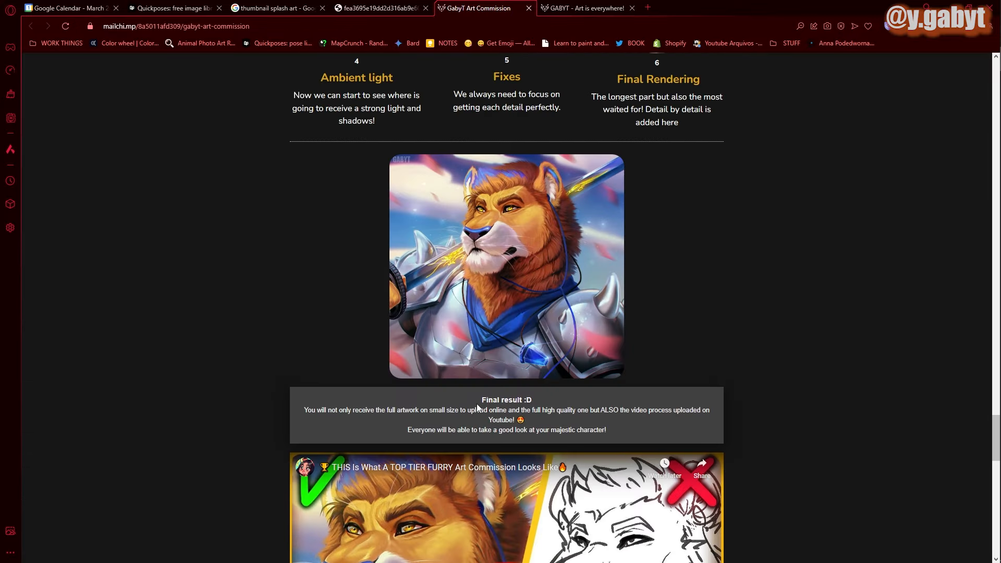
mouse_move(725, 420)
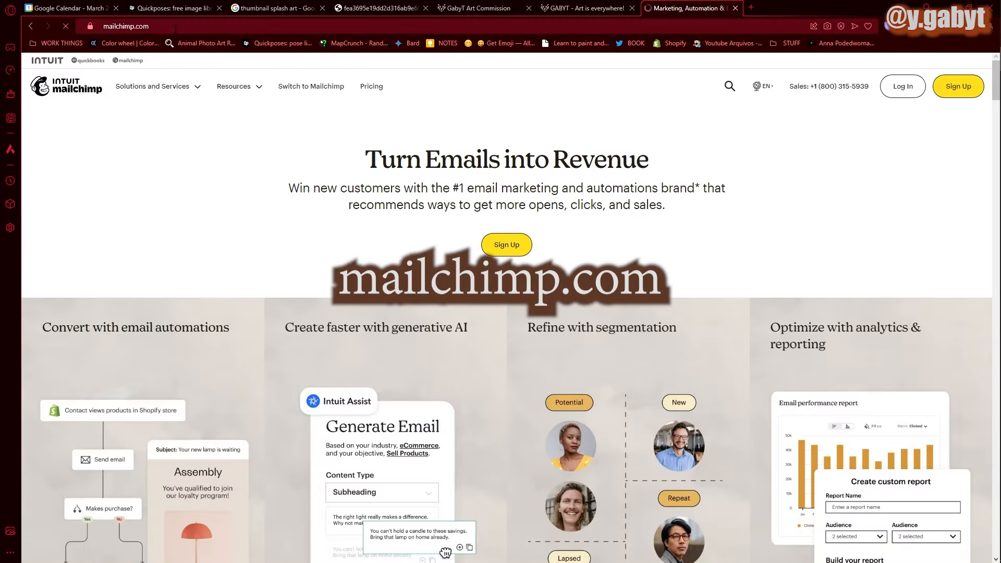
Scroll through the mailchimp.com homepage features down to the product tour section.
scroll("down", 3)
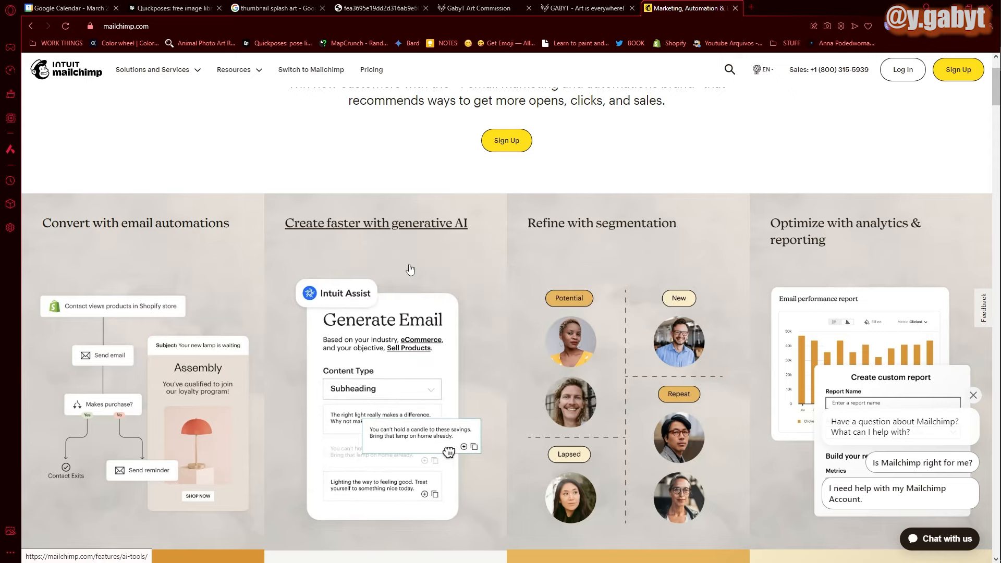
scroll("down", 3)
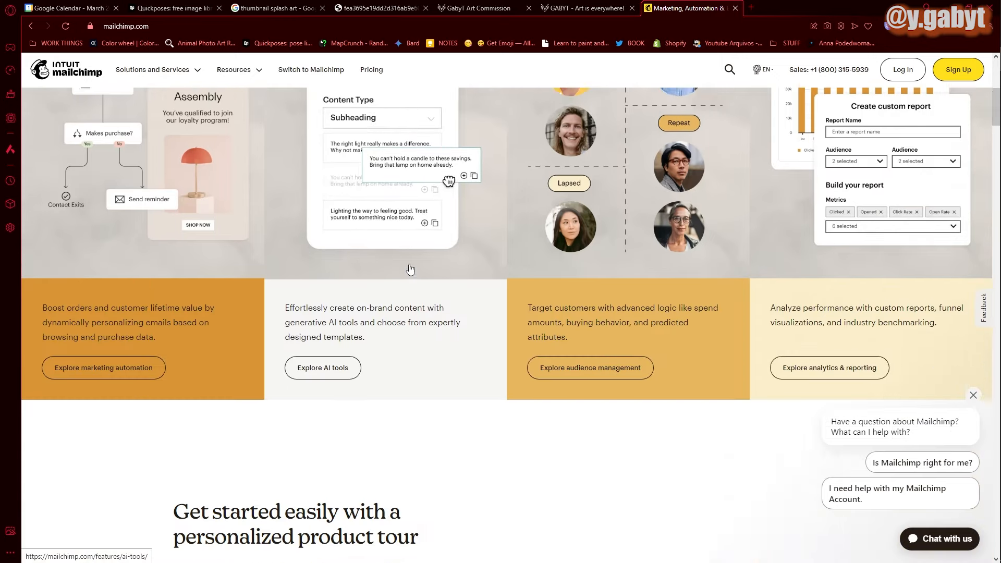
scroll("down", 3)
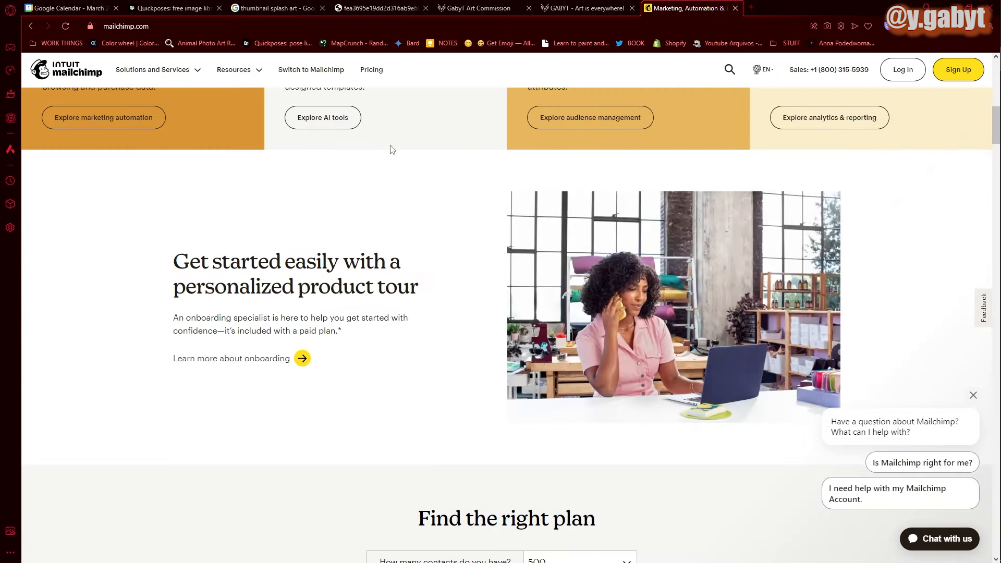
Switch to the GabyT Art Commission tab and open its 'I Want To Order!' Typeform.
left_click(475, 8)
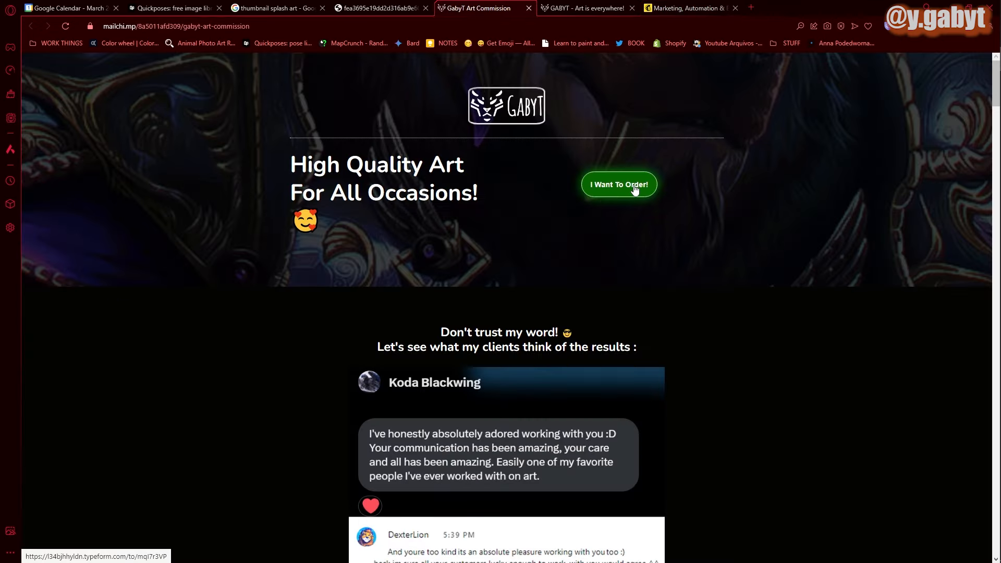
mouse_move(634, 189)
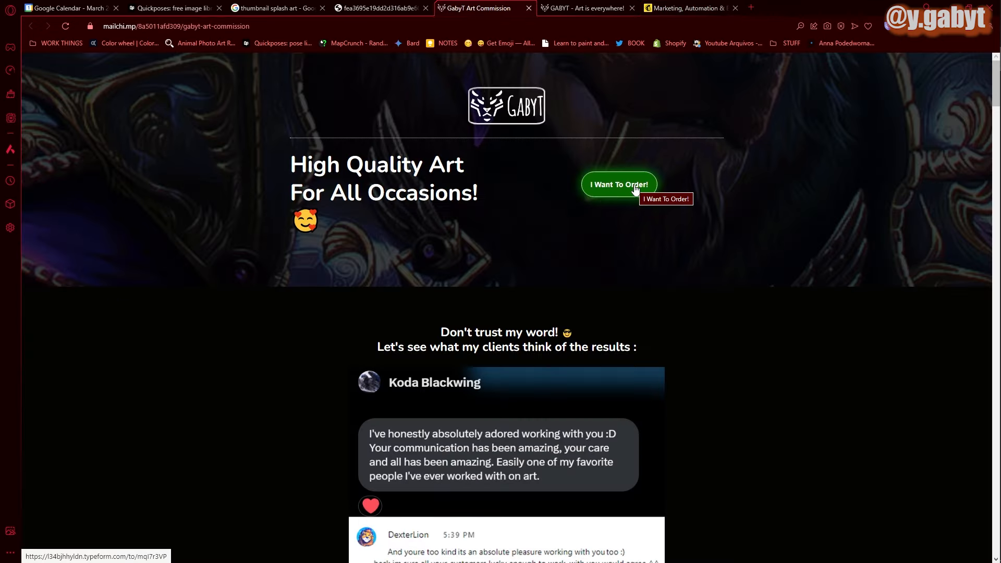
left_click(618, 184)
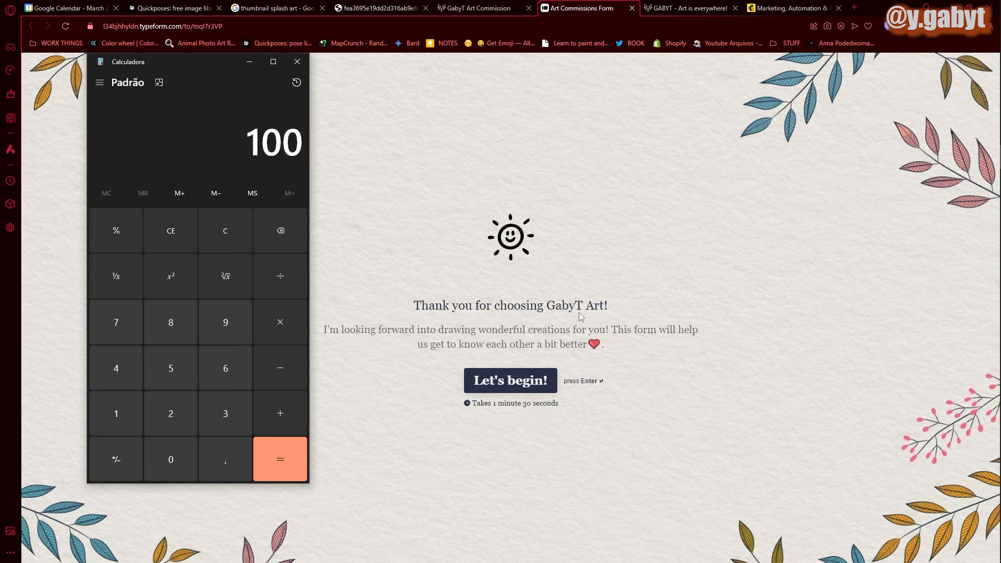
mouse_move(558, 202)
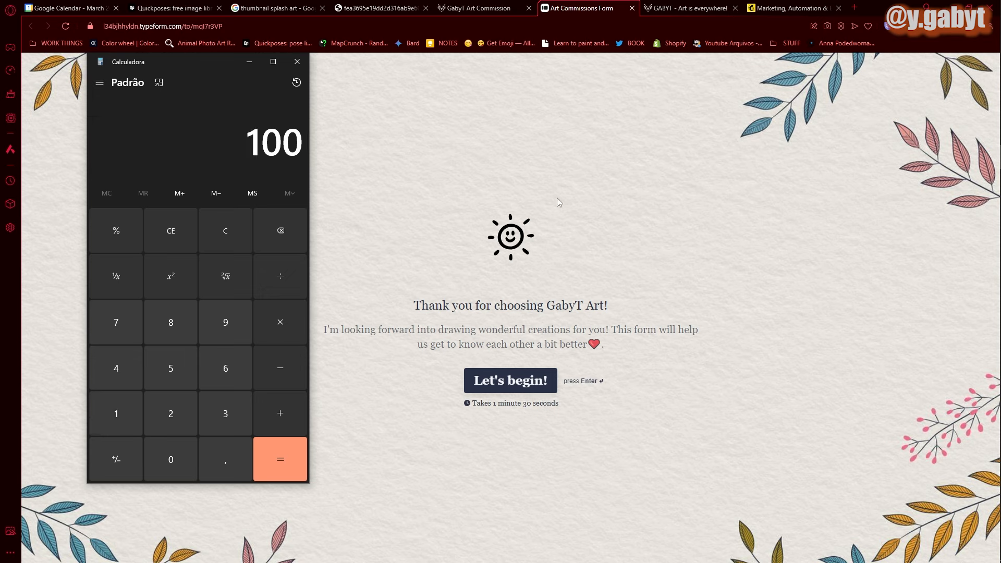
mouse_move(296, 334)
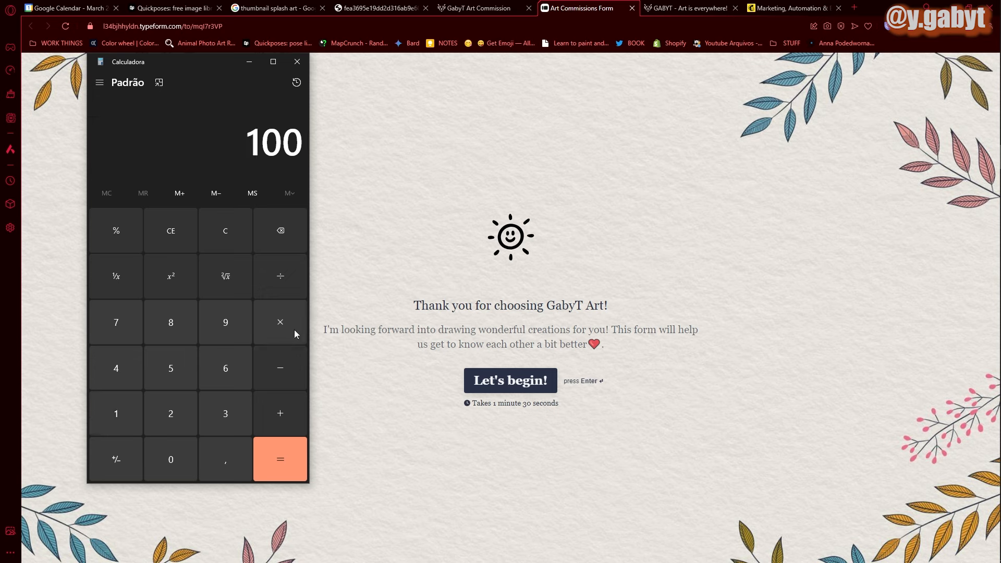
Multiply 100 by 0,02 in Calculator to get 2.
left_click(280, 459)
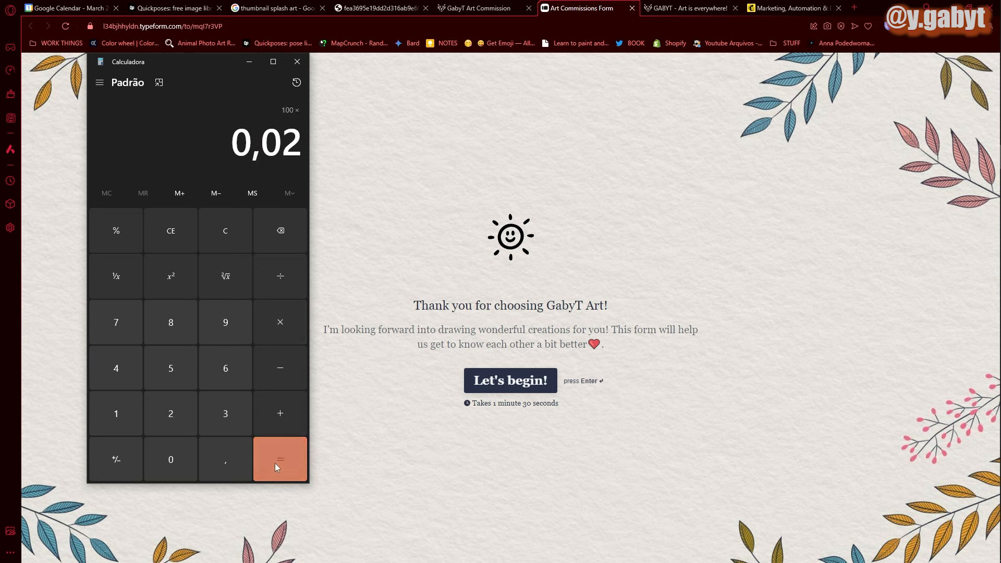
left_click(280, 459)
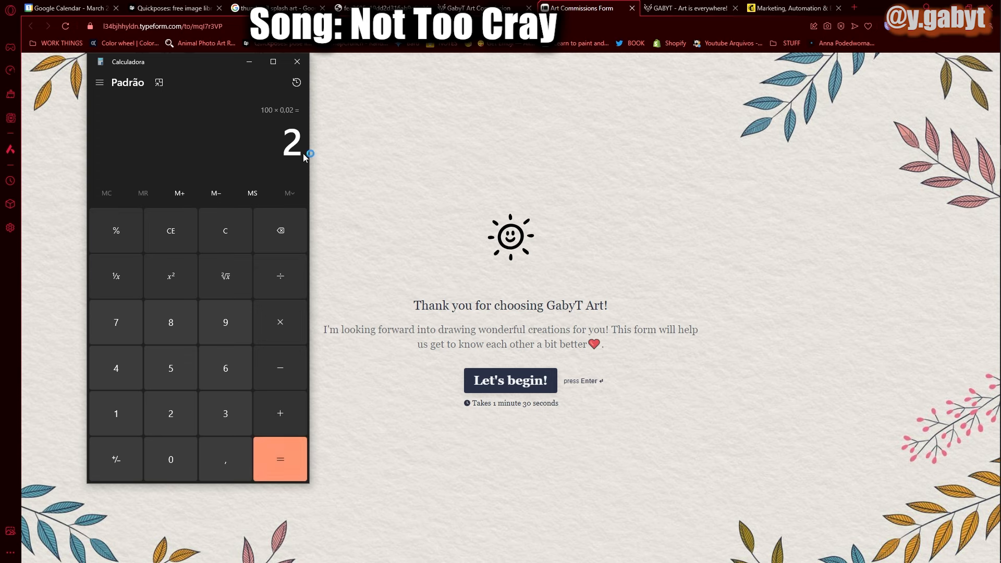
mouse_move(370, 203)
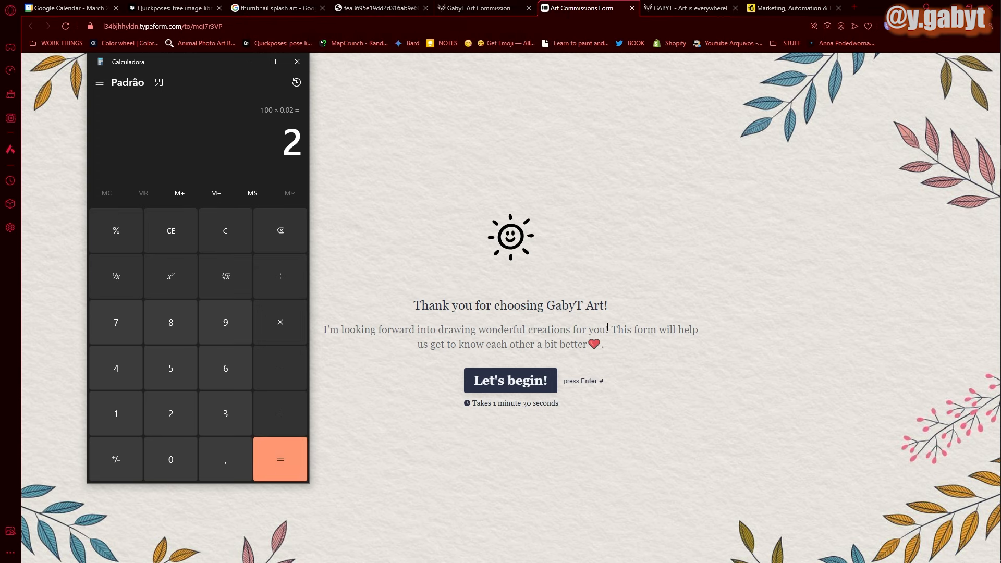
mouse_move(533, 183)
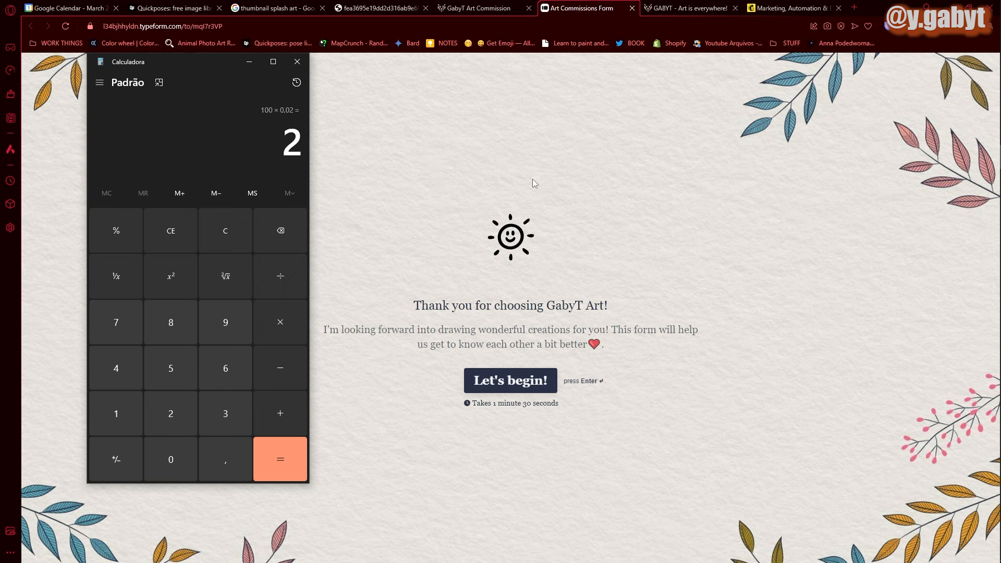
mouse_move(640, 268)
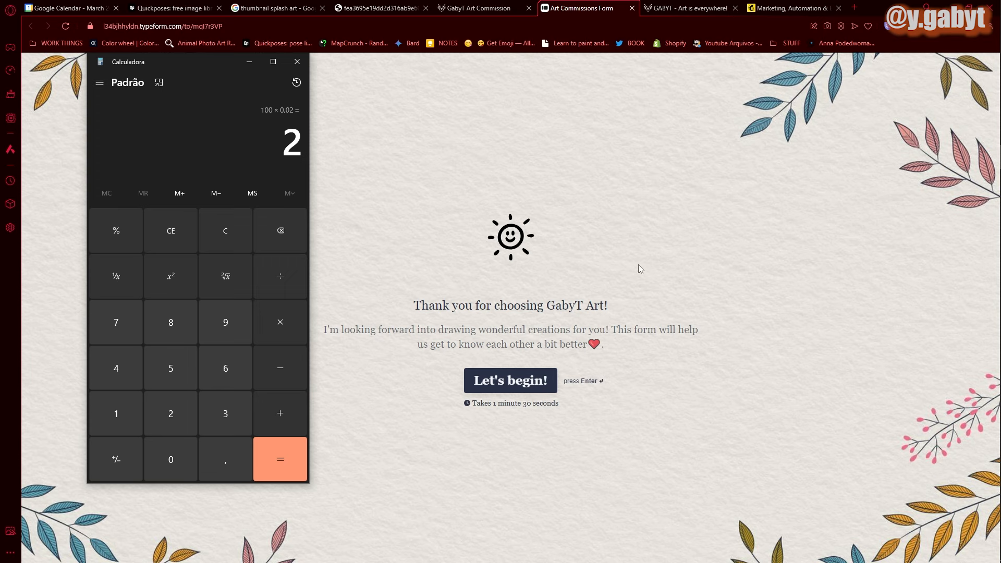
mouse_move(616, 379)
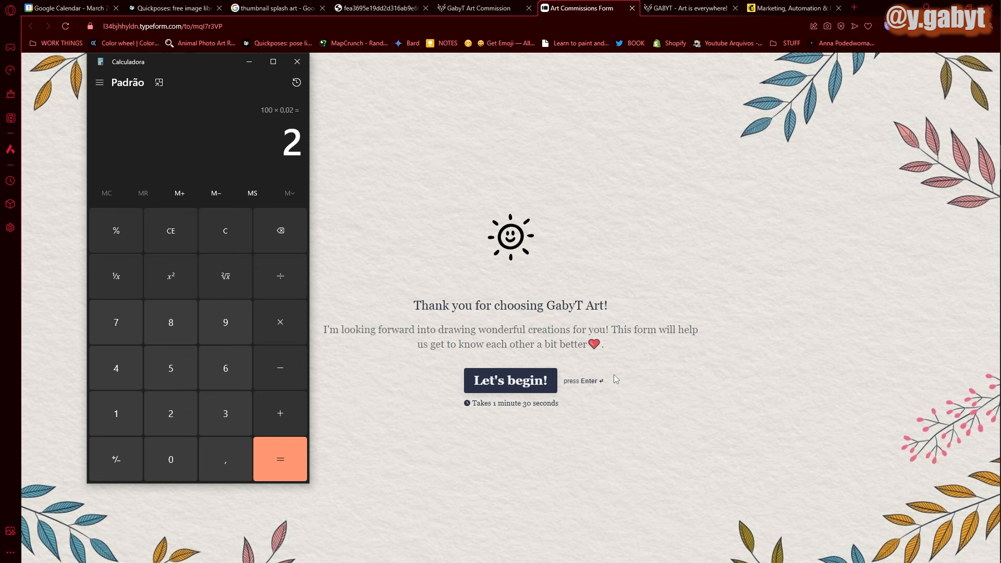
mouse_move(416, 303)
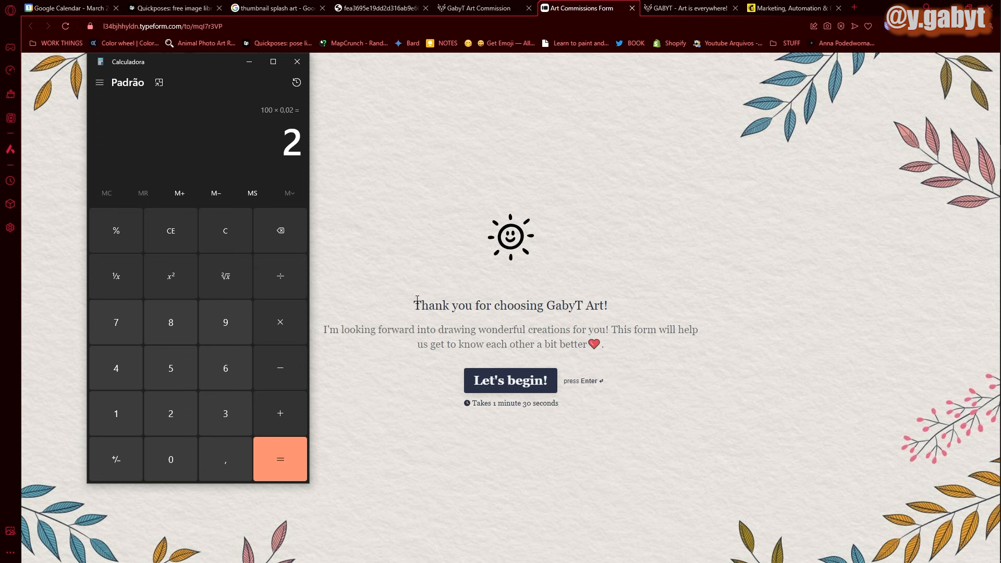
Begin the Typeform and enter test answer 'grgwegwegweg@hyjnhyr' for the preferred-name question.
left_click(297, 61)
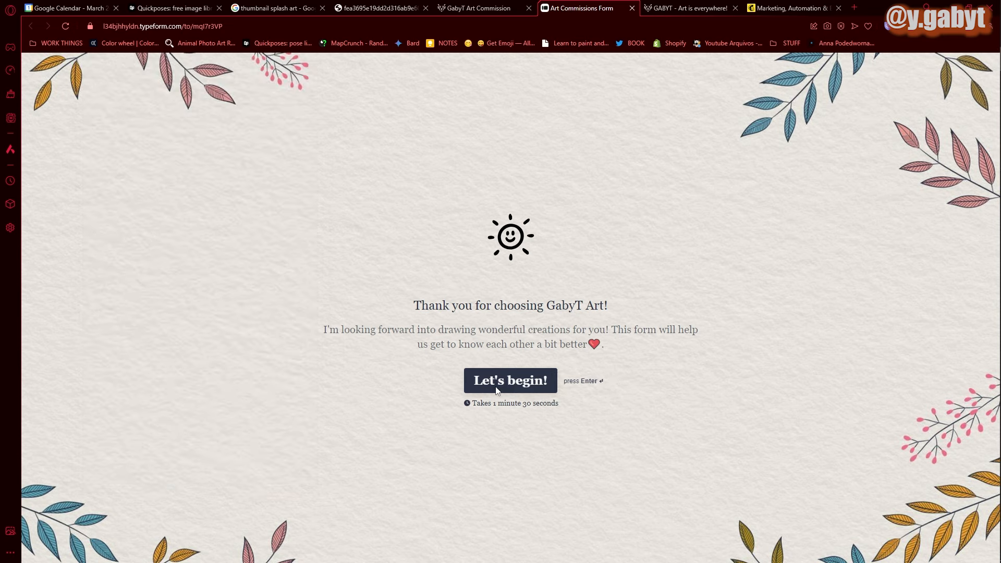
left_click(511, 380)
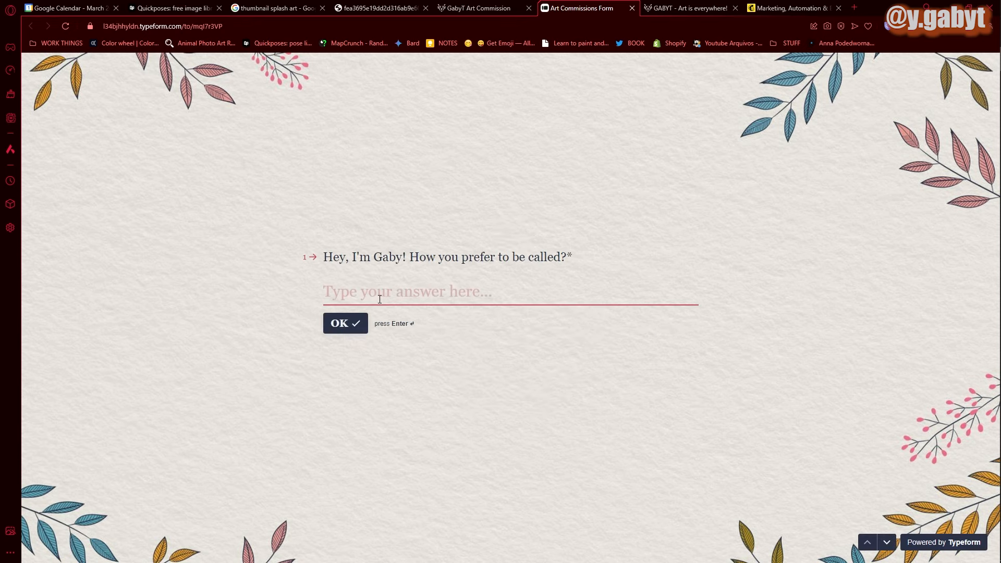
type("grgweg")
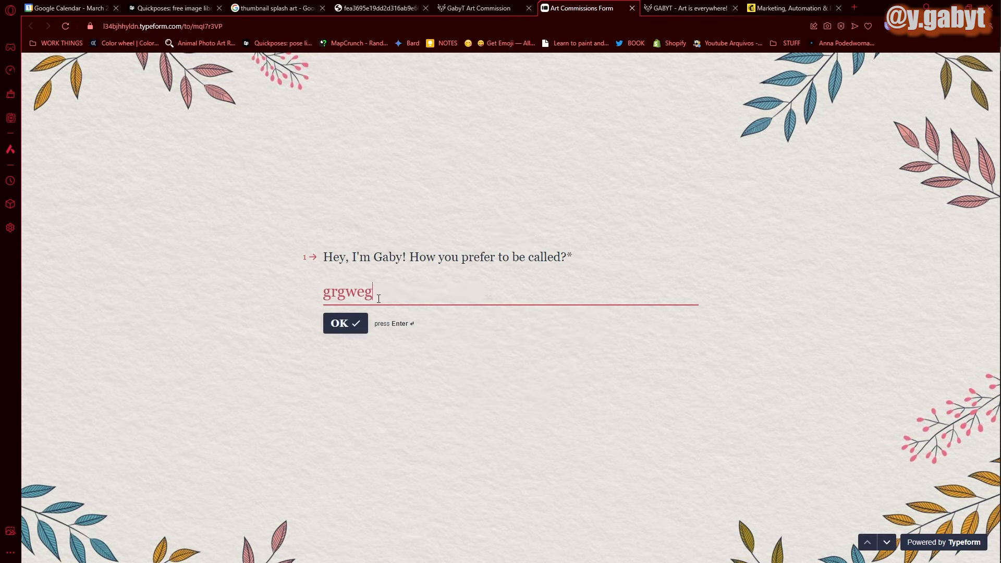
type("wegweg@hyjnhyr")
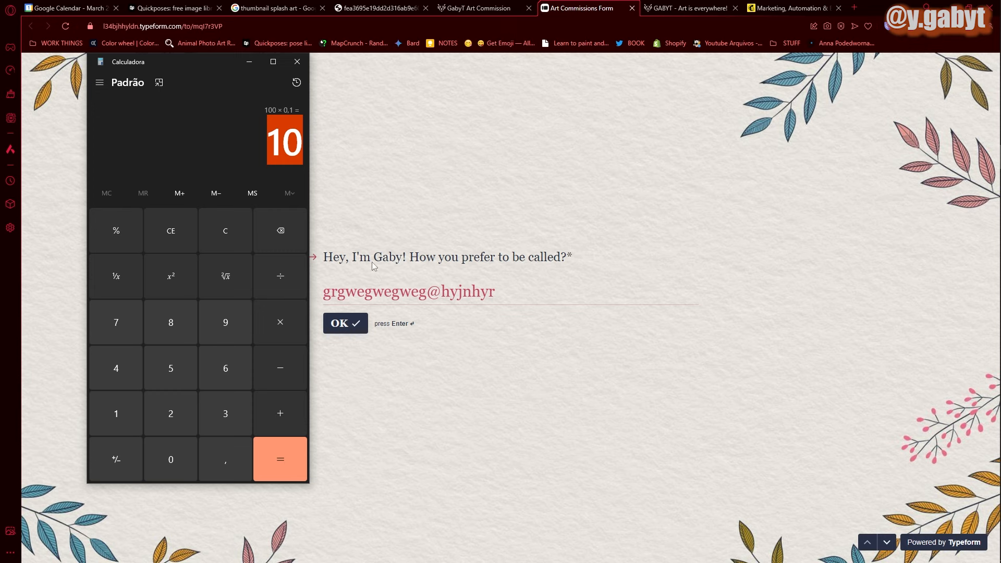
left_click(297, 61)
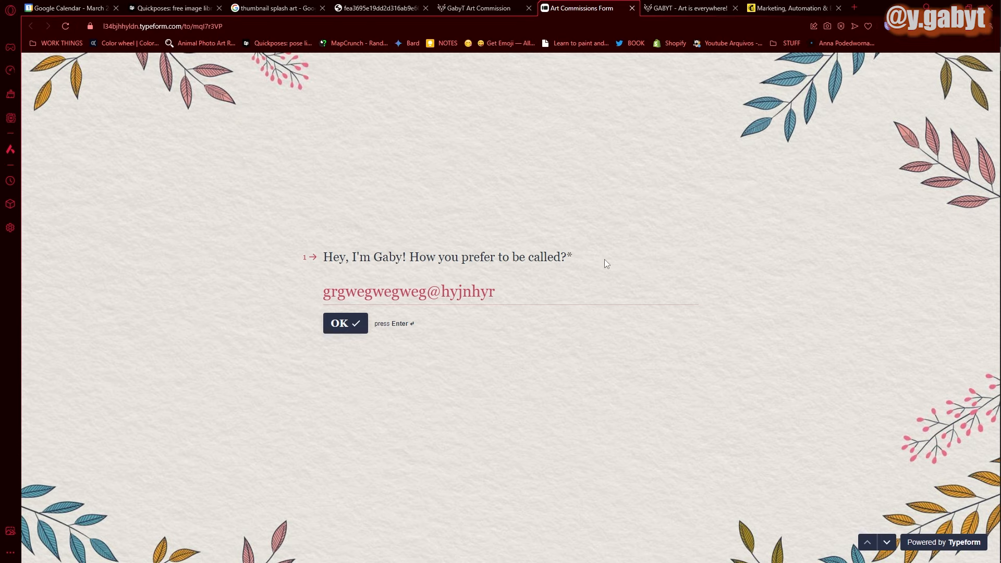
mouse_move(609, 267)
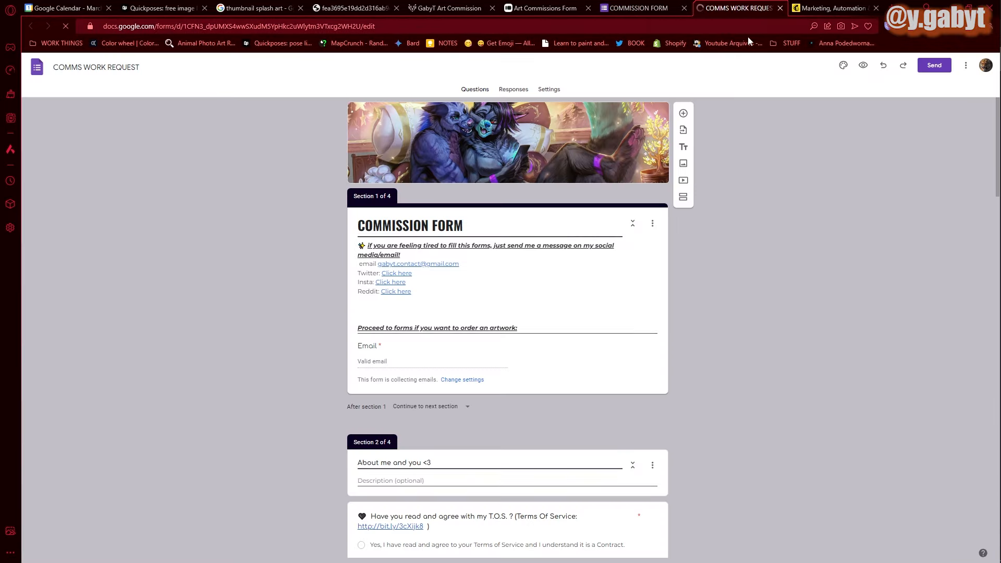
Scroll through the four-section COMMS WORK REQUEST form, then return to the Art Commissions Form tab.
scroll("down", 3)
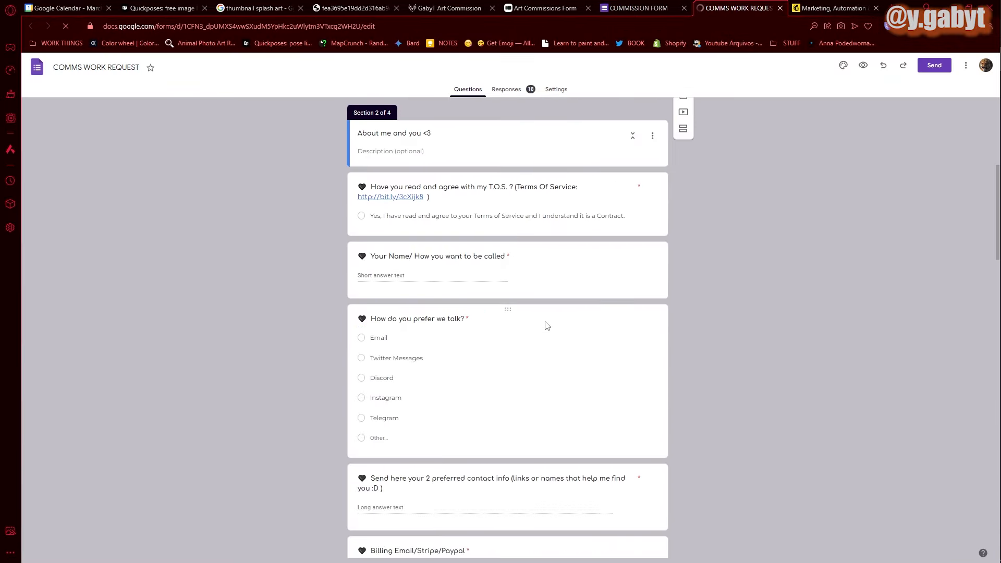
scroll("down", 3)
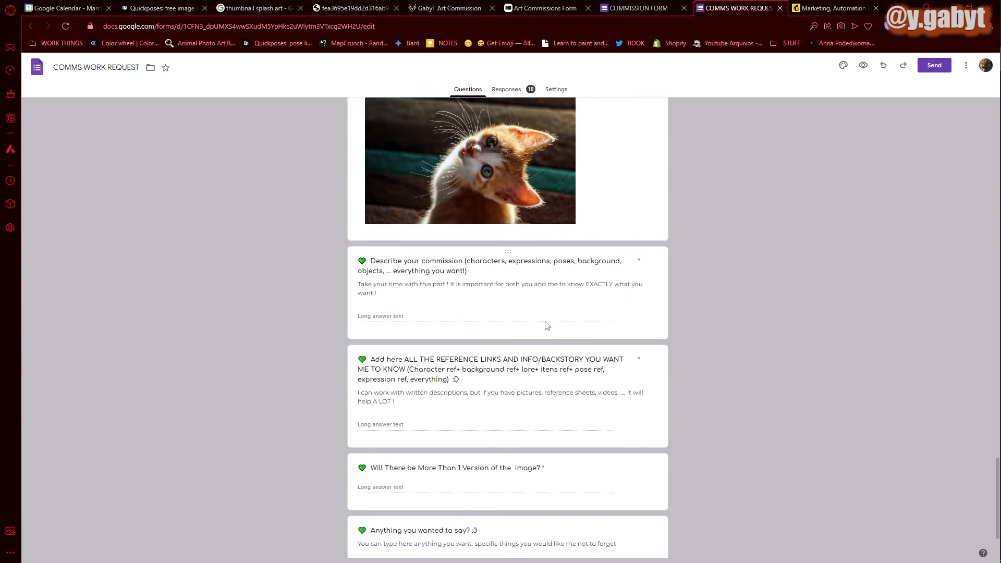
scroll("down", 3)
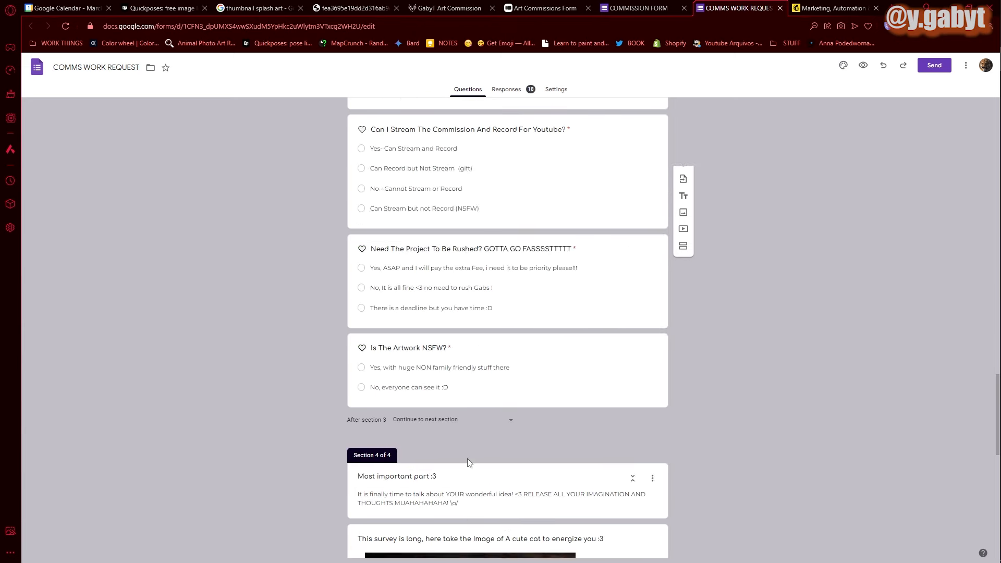
scroll("up", 3)
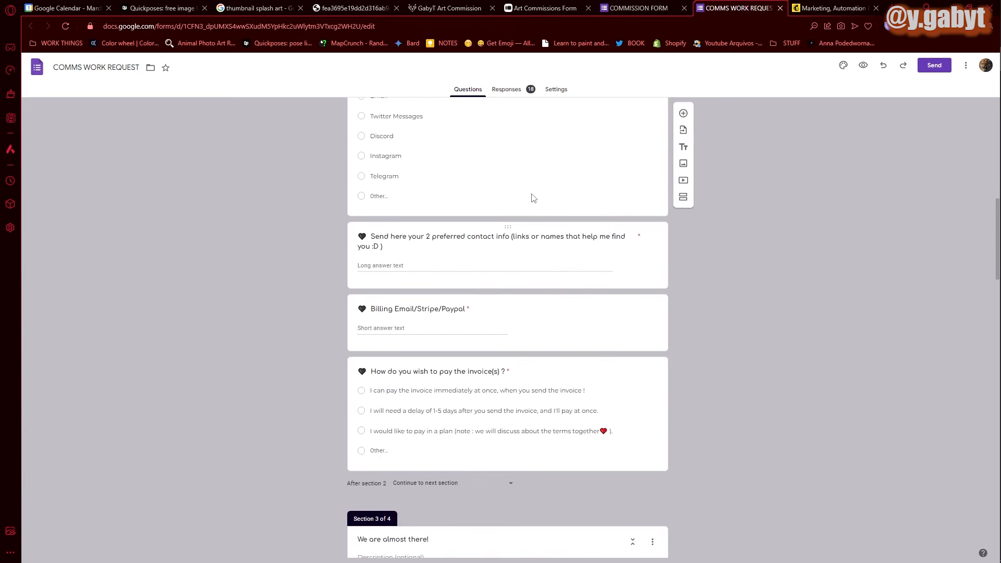
left_click(546, 7)
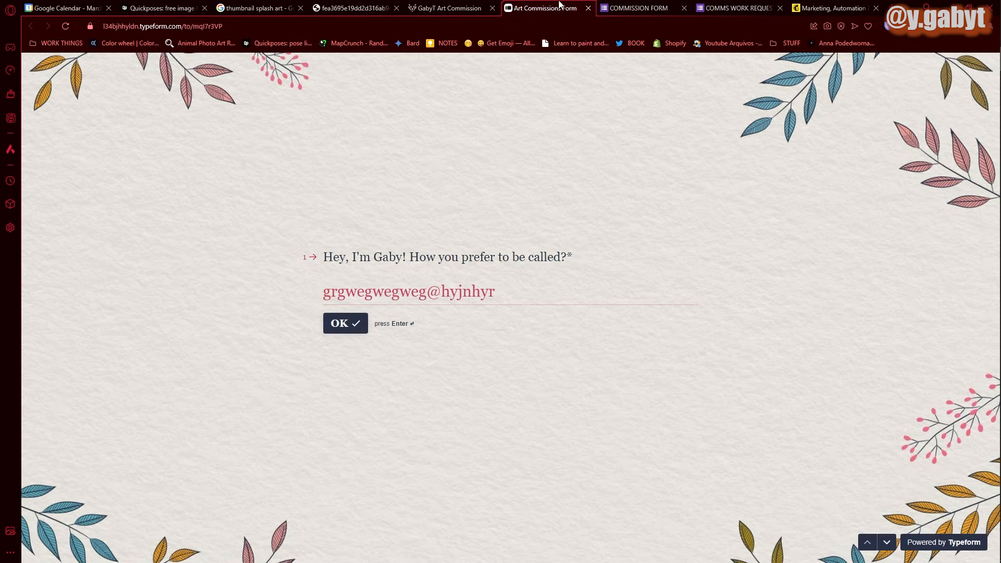
mouse_move(554, 358)
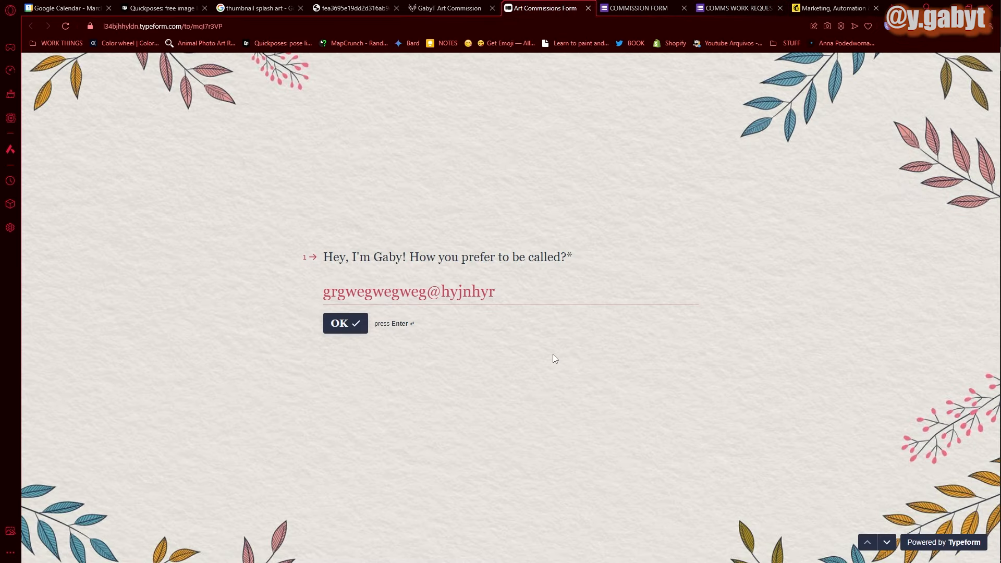
Close the Art Commissions Form preview tab and return to the Typeform editor.
left_click(579, 8)
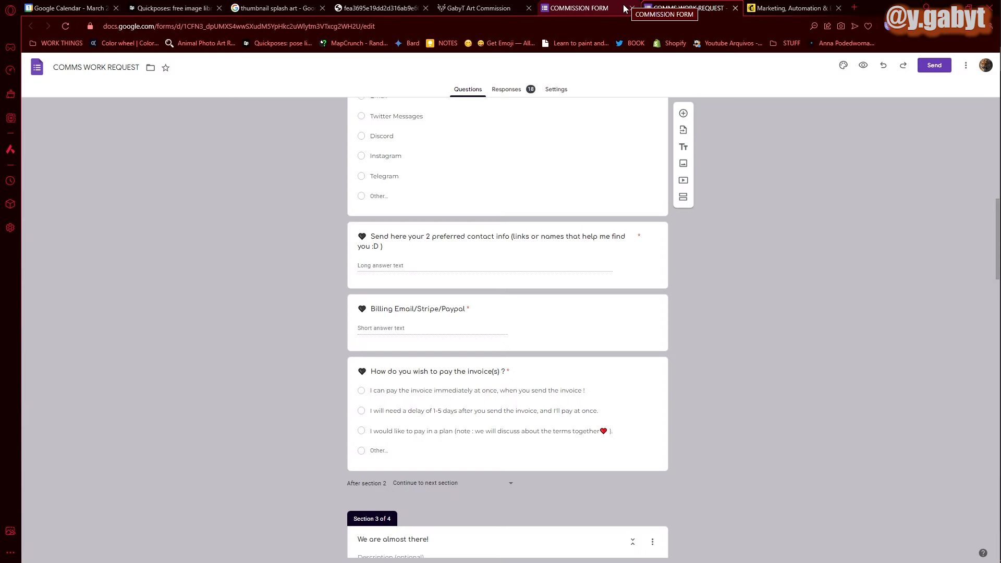
left_click(686, 8)
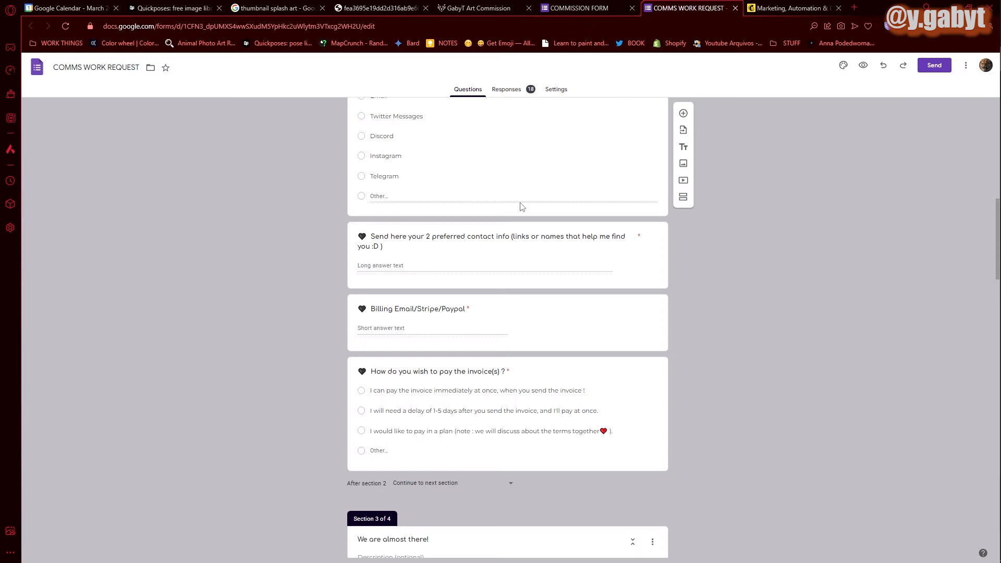
mouse_move(416, 495)
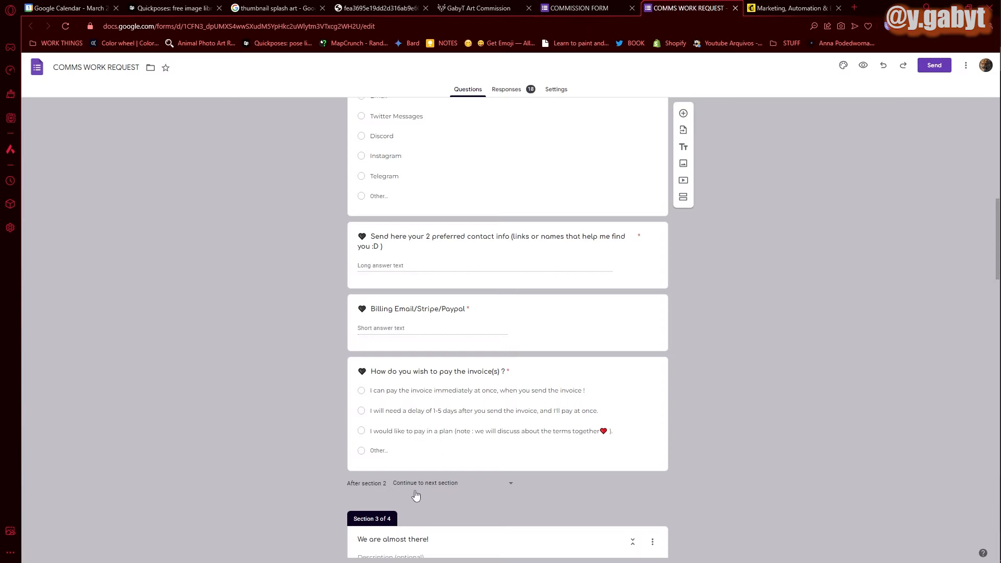
mouse_move(637, 508)
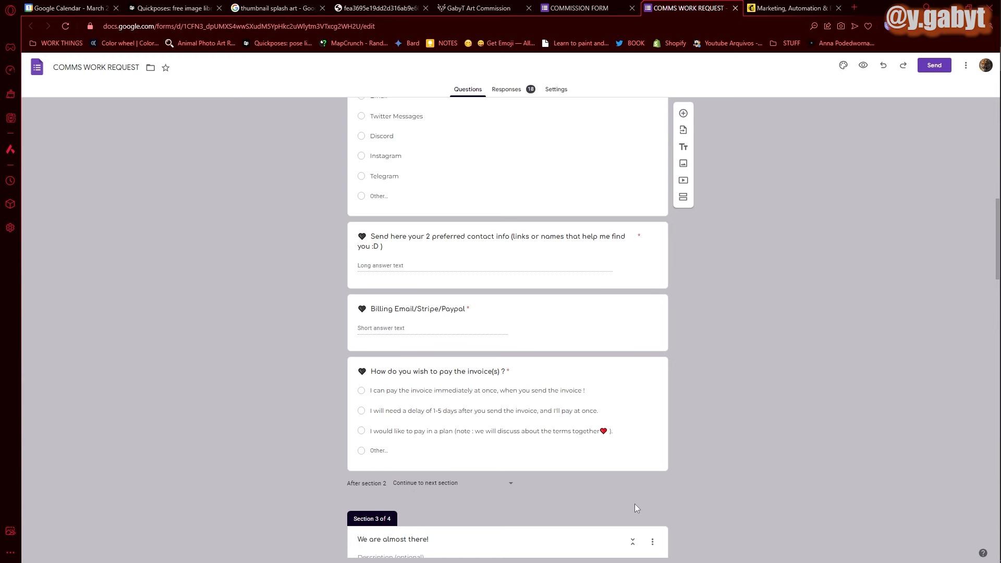
left_click(581, 8)
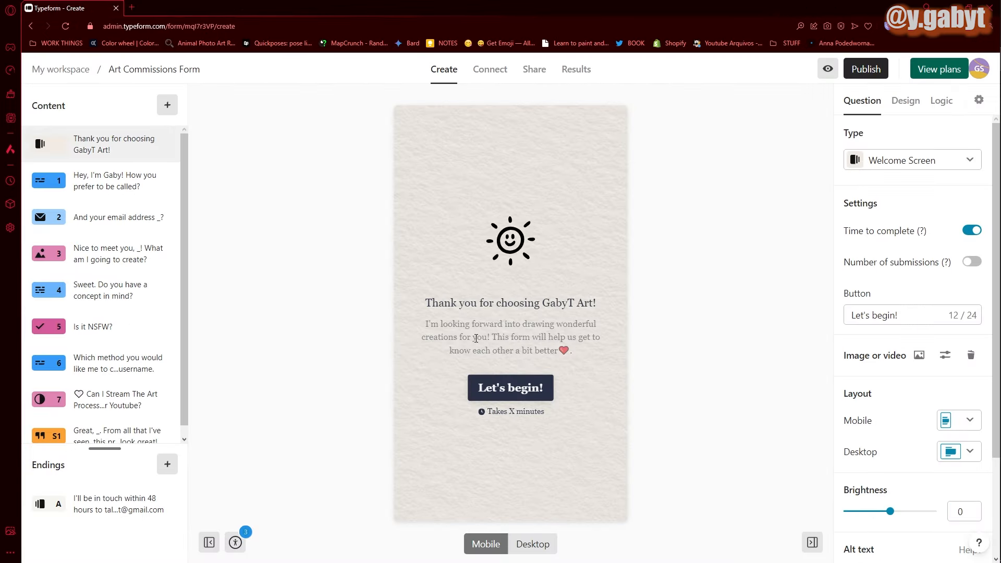
View the name, contact method, streaming and 'looks great' questions, then the thank-you ending.
left_click(110, 187)
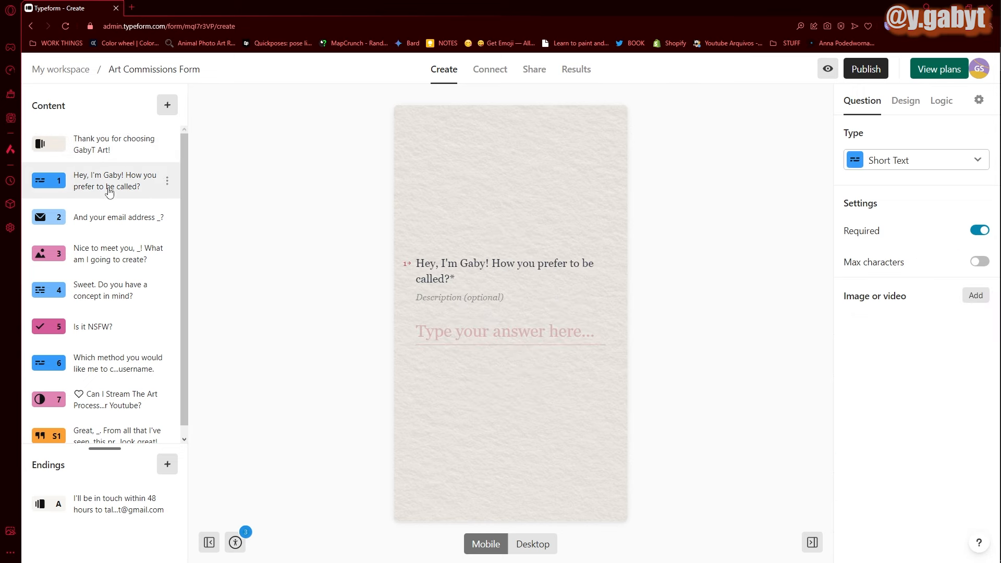
mouse_move(522, 324)
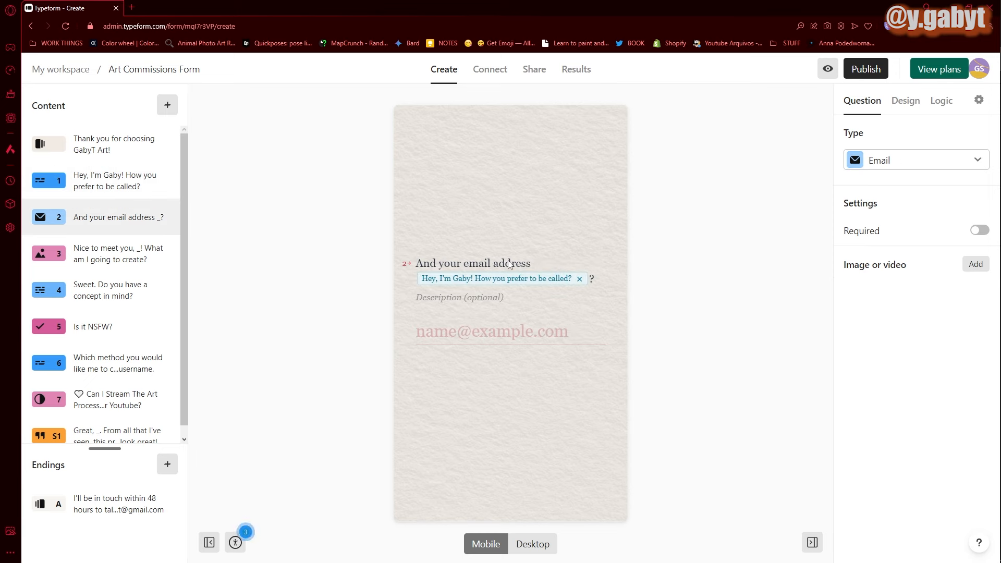
mouse_move(490, 283)
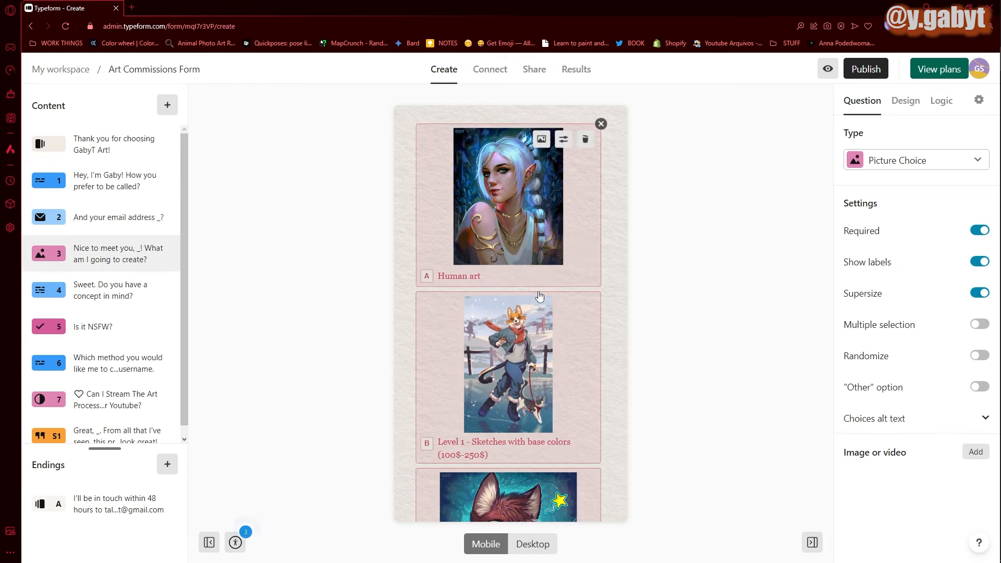
scroll("down", 3)
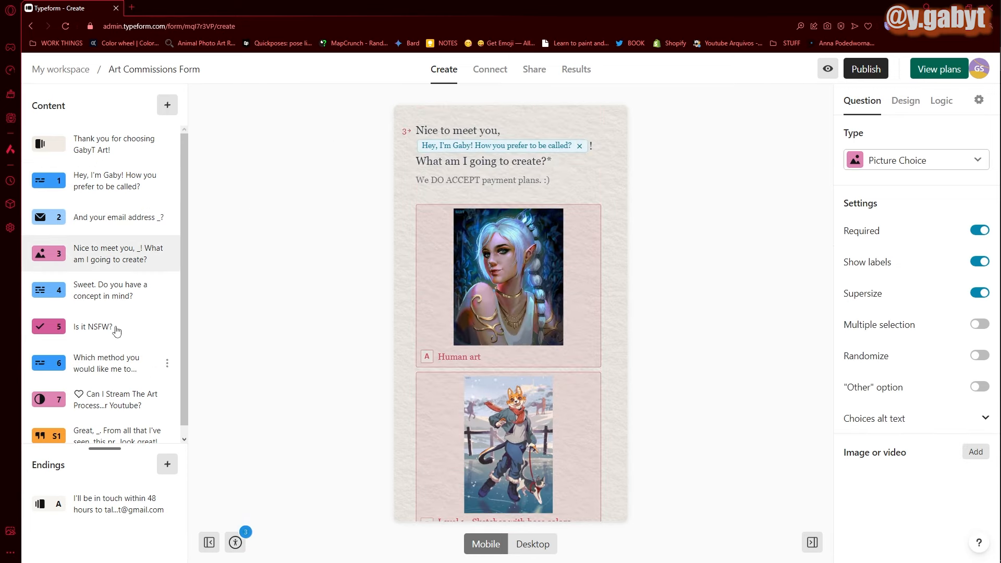
left_click(104, 290)
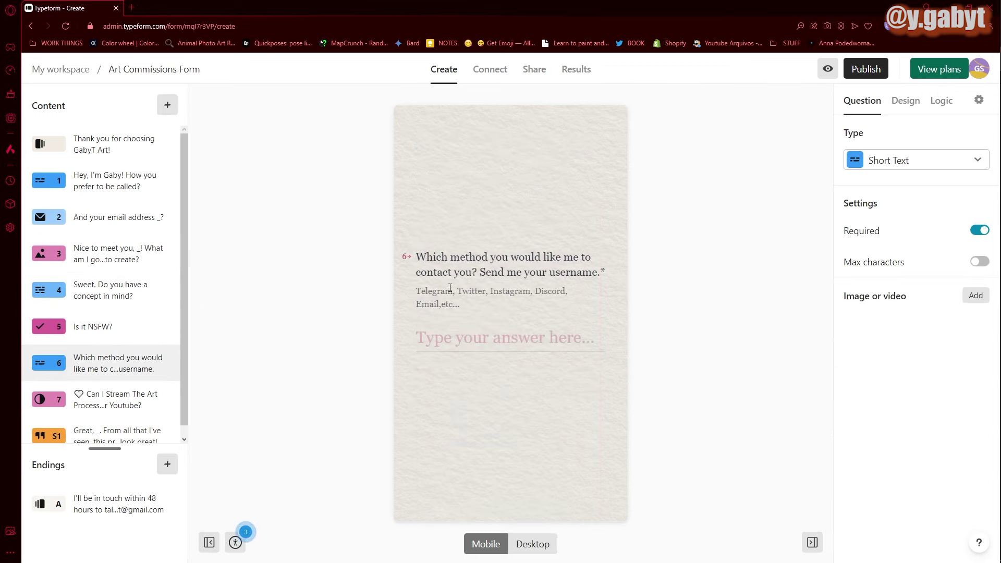
left_click(116, 399)
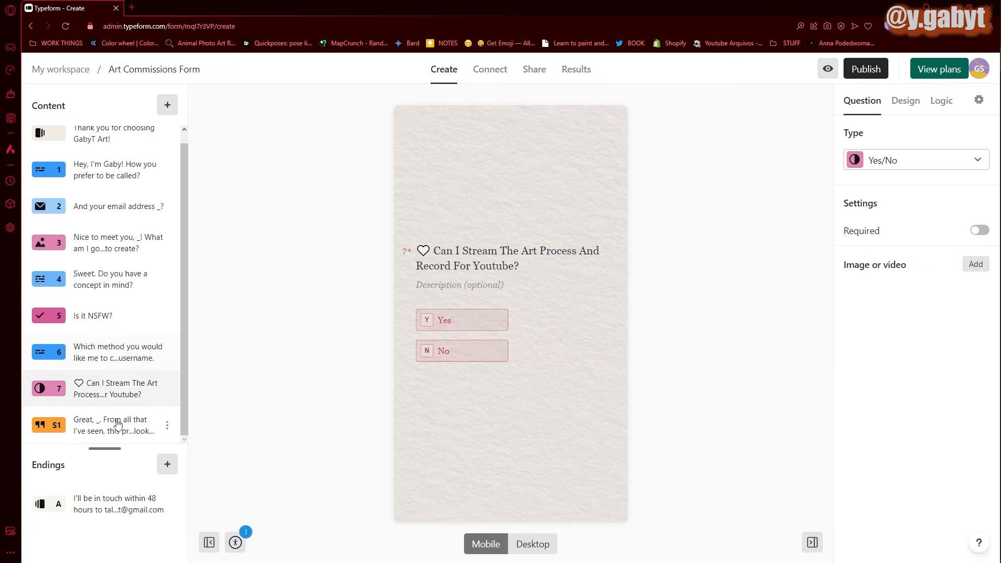
left_click(110, 424)
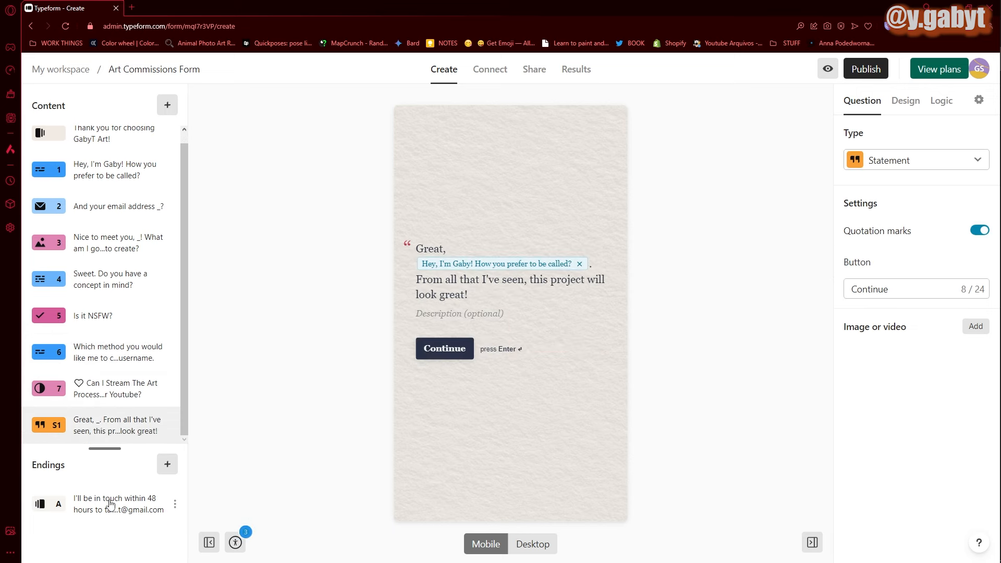
left_click(111, 504)
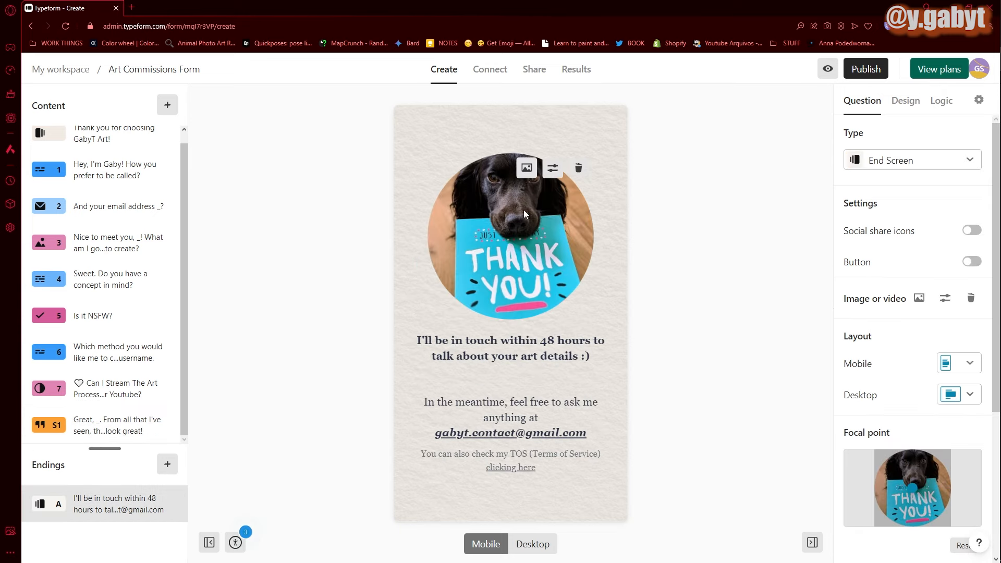
mouse_move(667, 382)
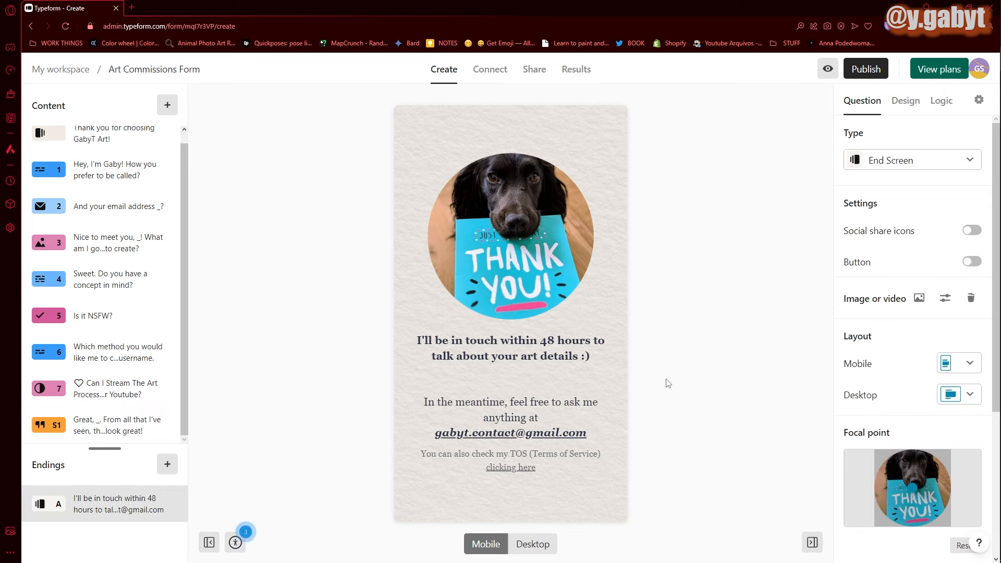
mouse_move(584, 328)
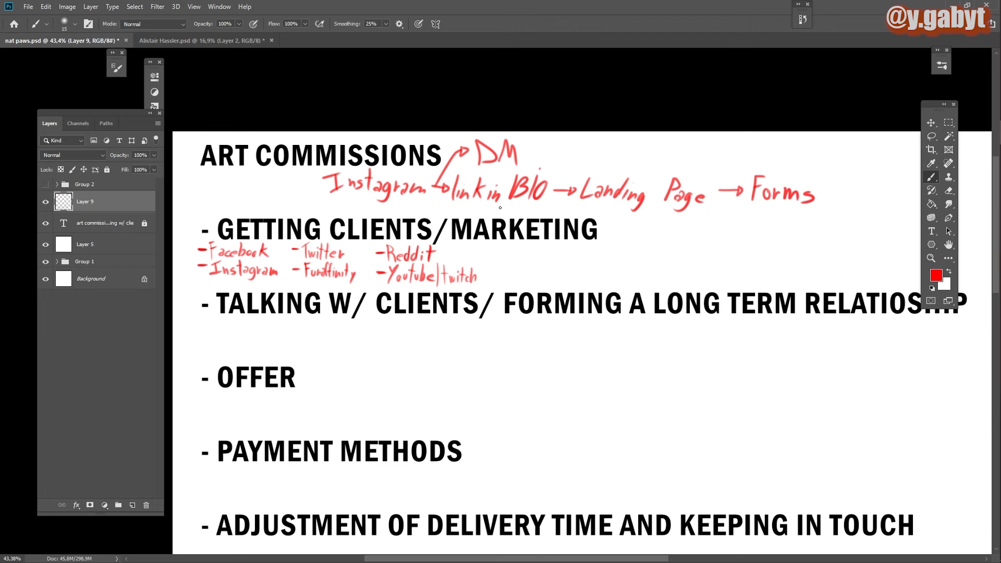
mouse_move(554, 160)
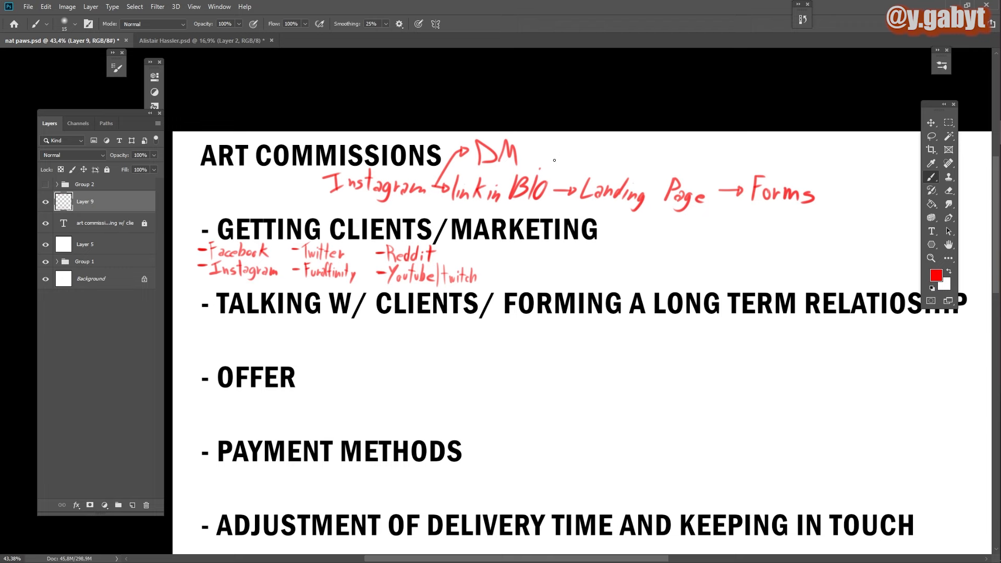
mouse_move(519, 186)
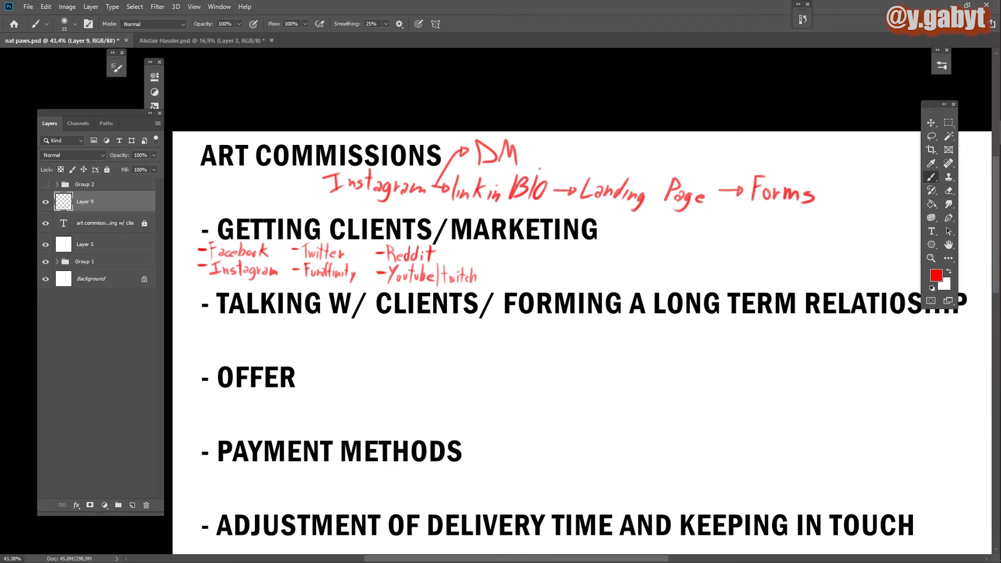
mouse_move(563, 274)
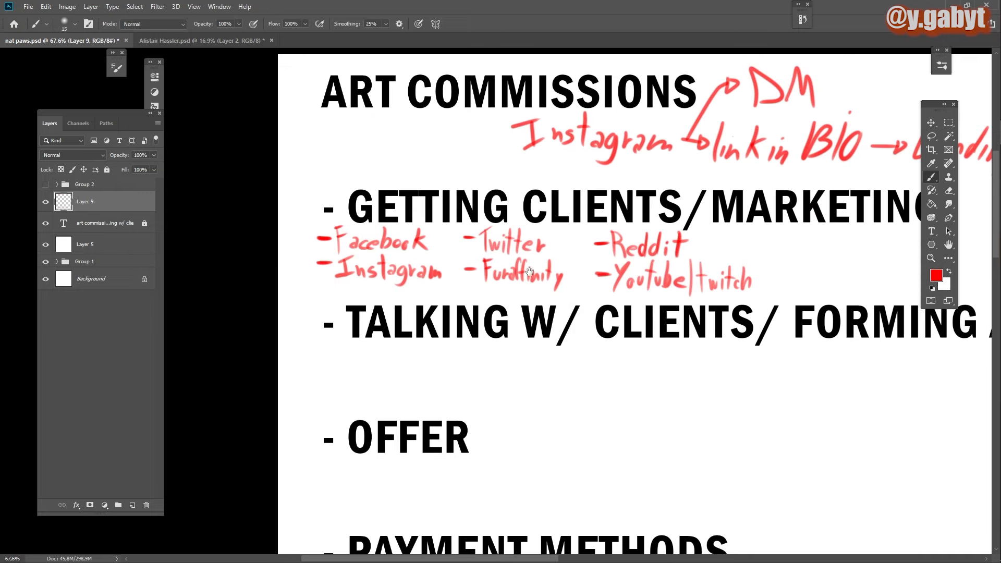
mouse_move(608, 290)
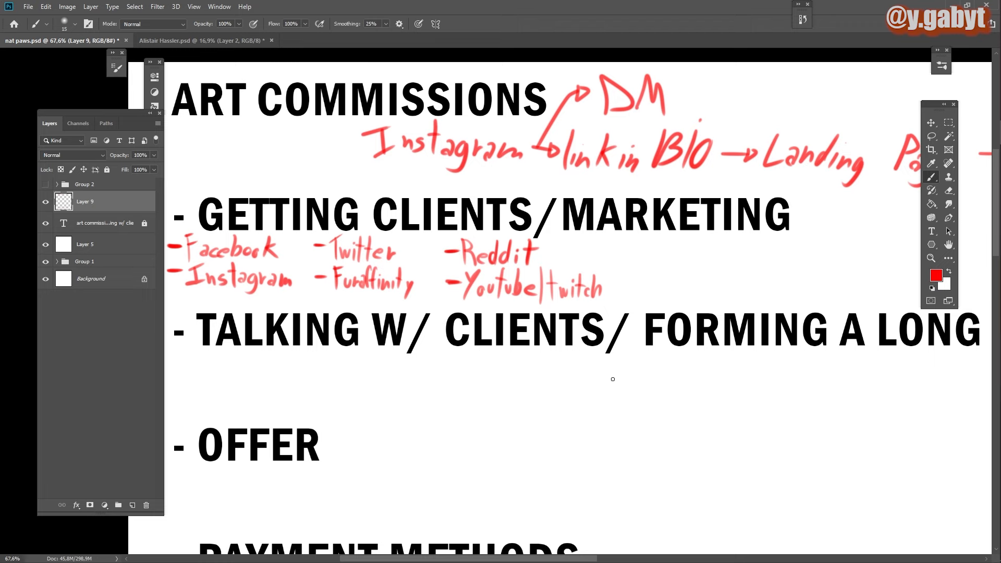
mouse_move(643, 260)
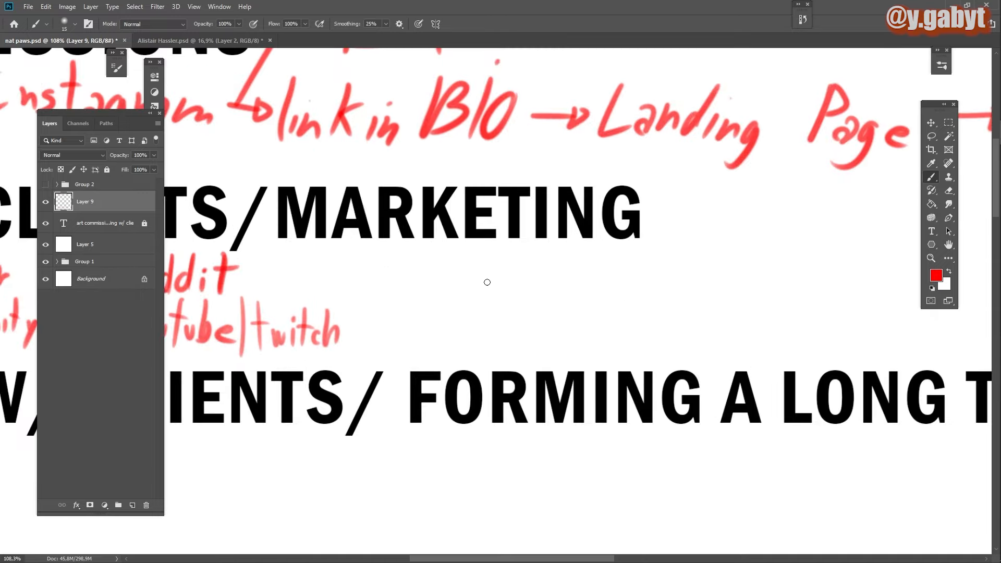
Handwrite a red '→ use emotes!' note beside the Getting Clients heading.
left_click_drag(475, 267, 624, 264)
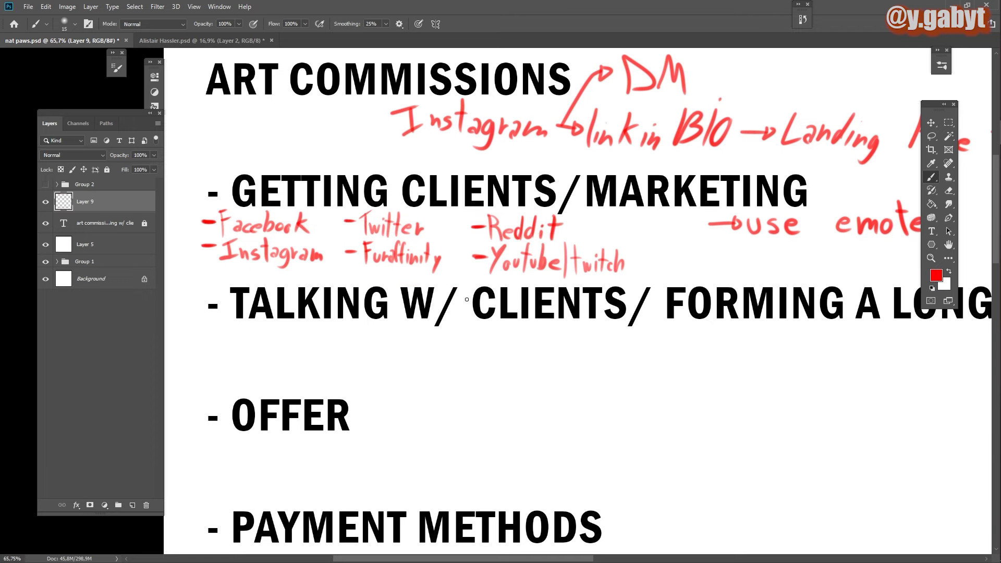
mouse_move(452, 284)
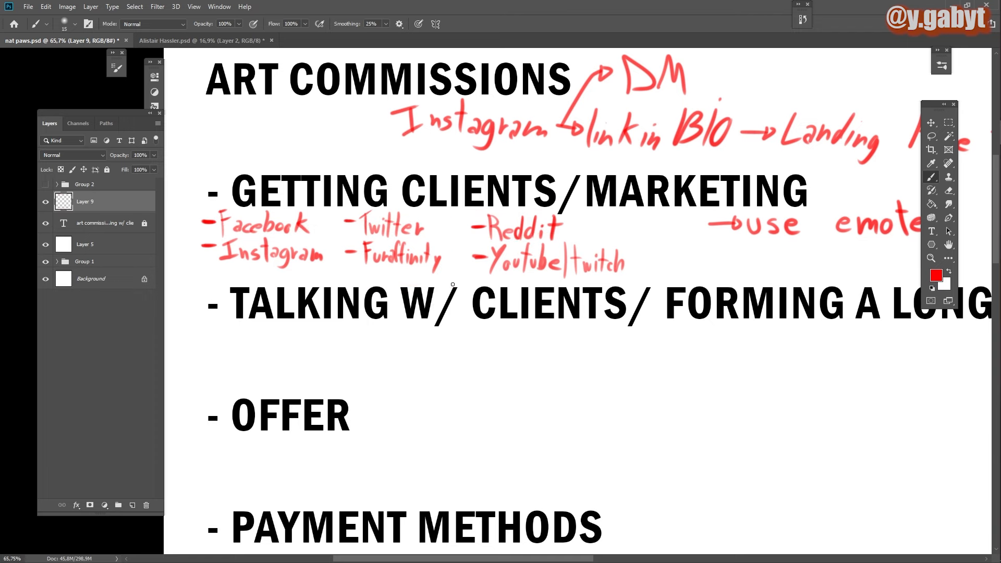
mouse_move(402, 335)
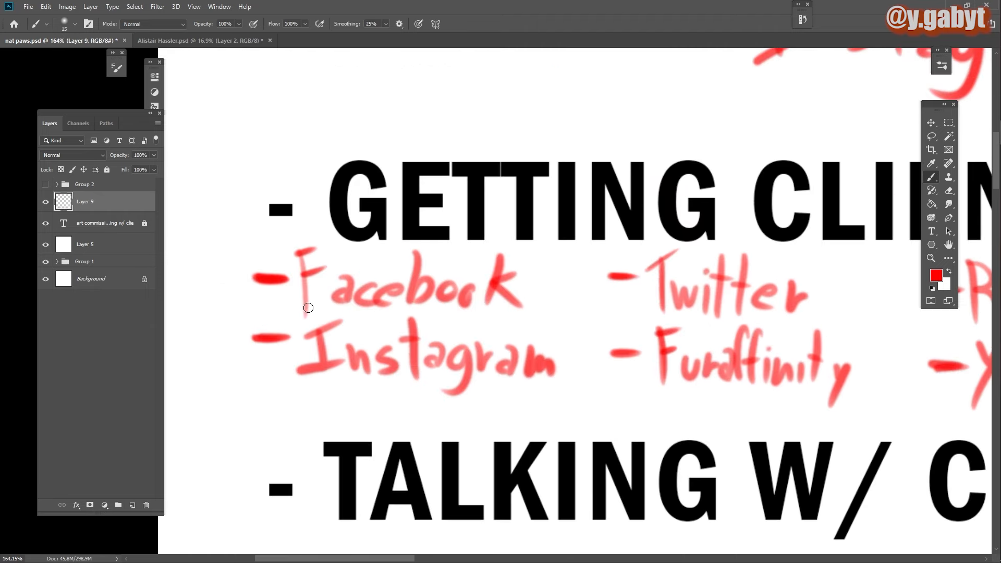
mouse_move(379, 360)
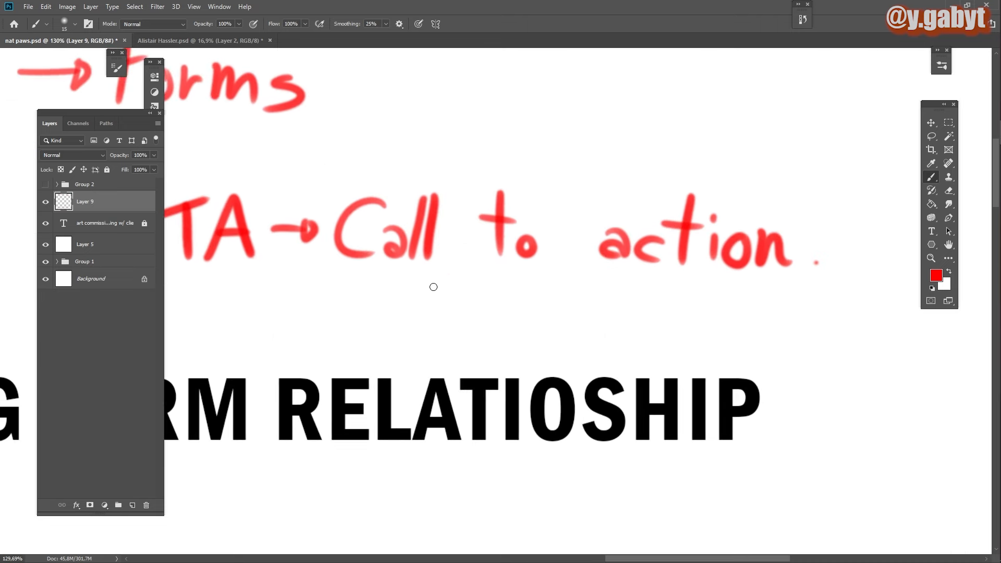
mouse_move(775, 235)
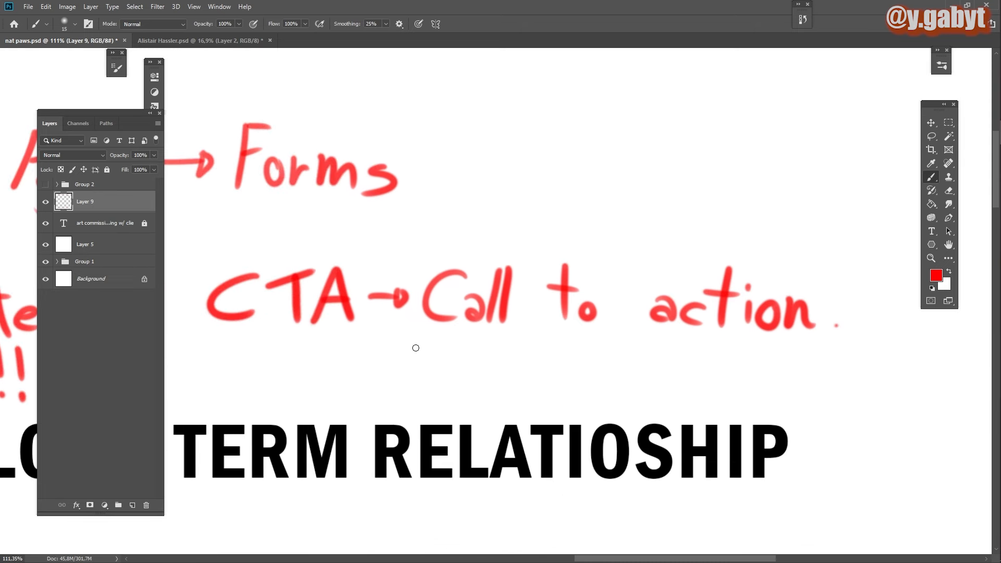
mouse_move(464, 346)
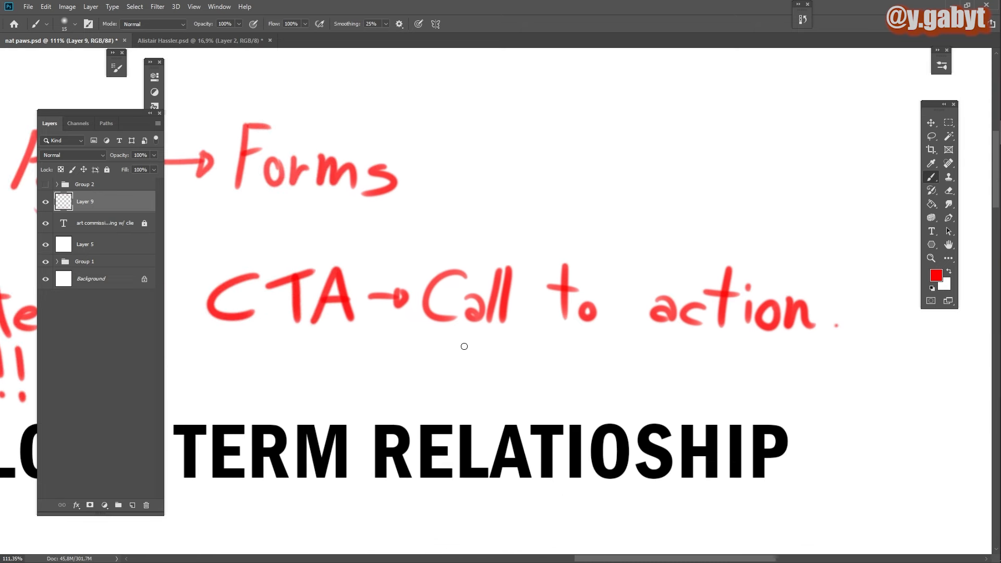
mouse_move(453, 351)
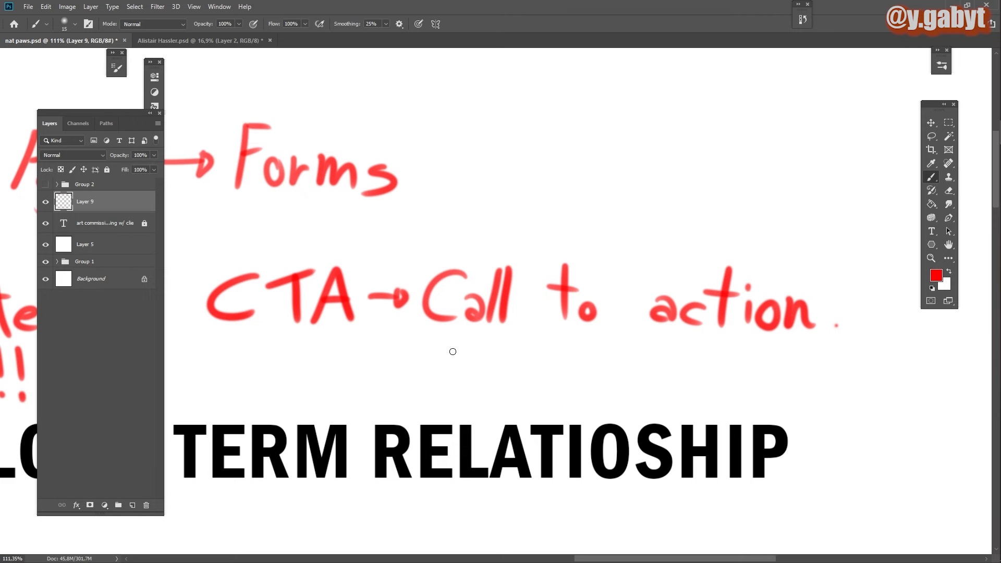
mouse_move(494, 319)
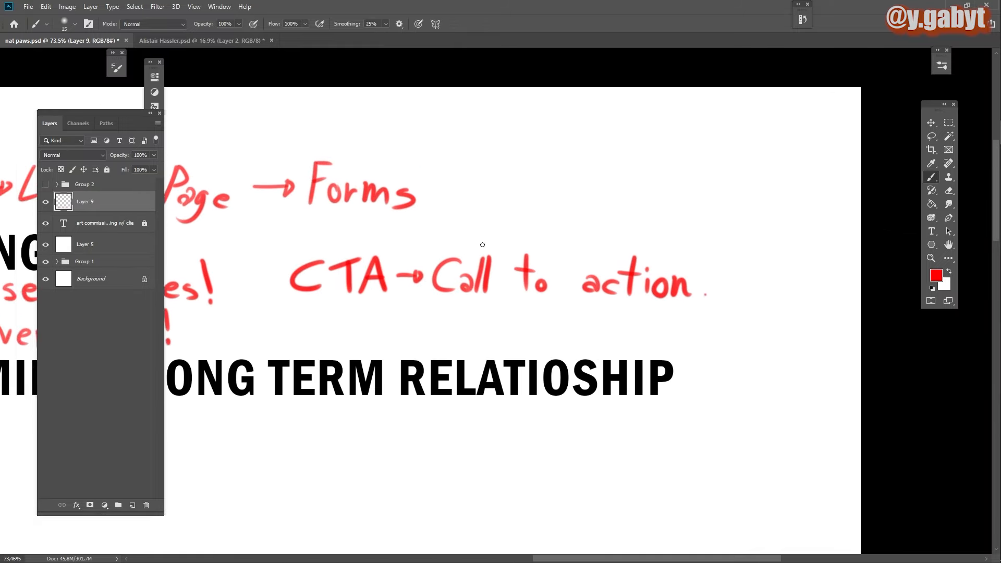
mouse_move(482, 461)
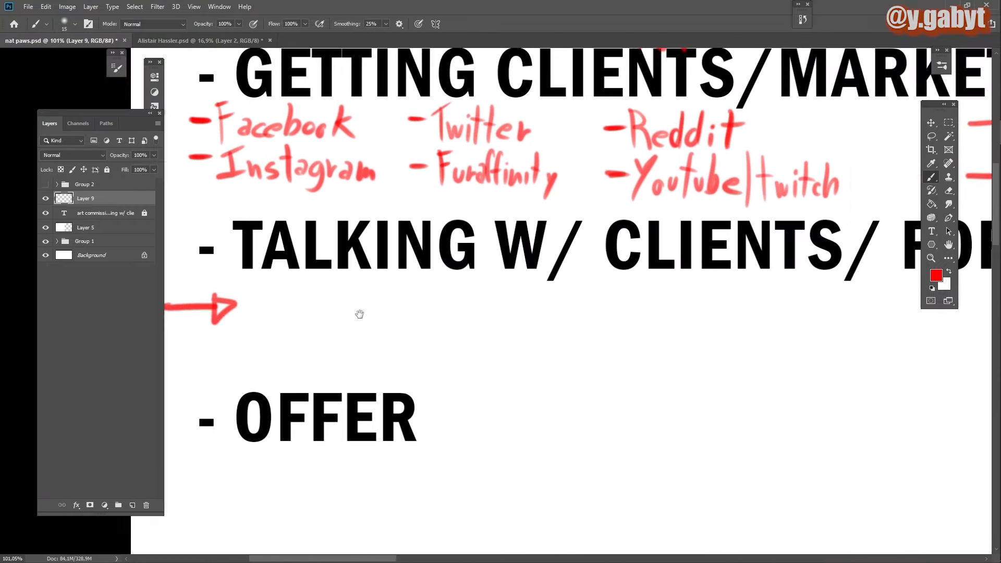
Handwrite red 'LOVE THEM' and a 'patient' arrow note under Talking W/ Clients.
left_click_drag(250, 303, 750, 313)
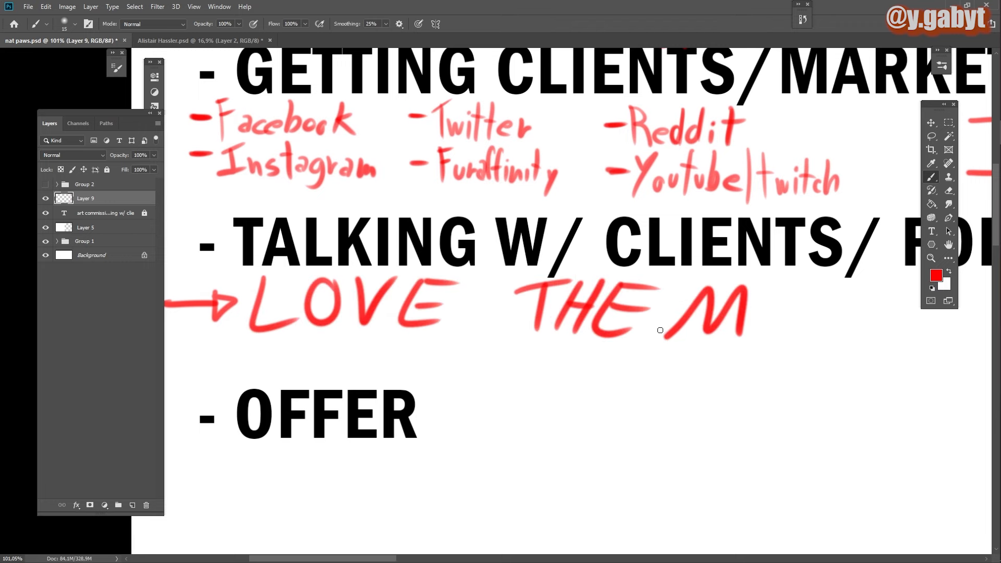
mouse_move(455, 280)
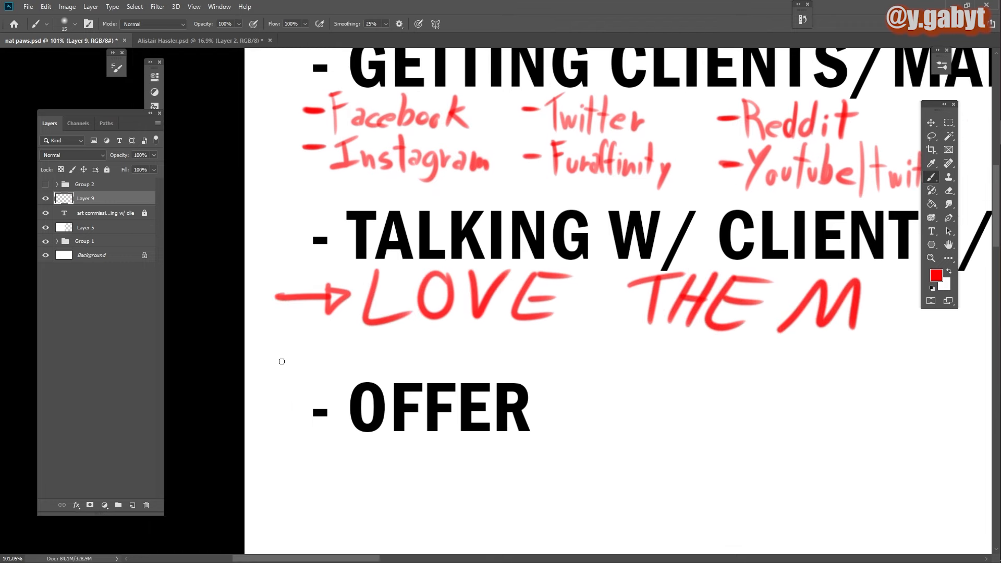
left_click_drag(277, 358, 504, 358)
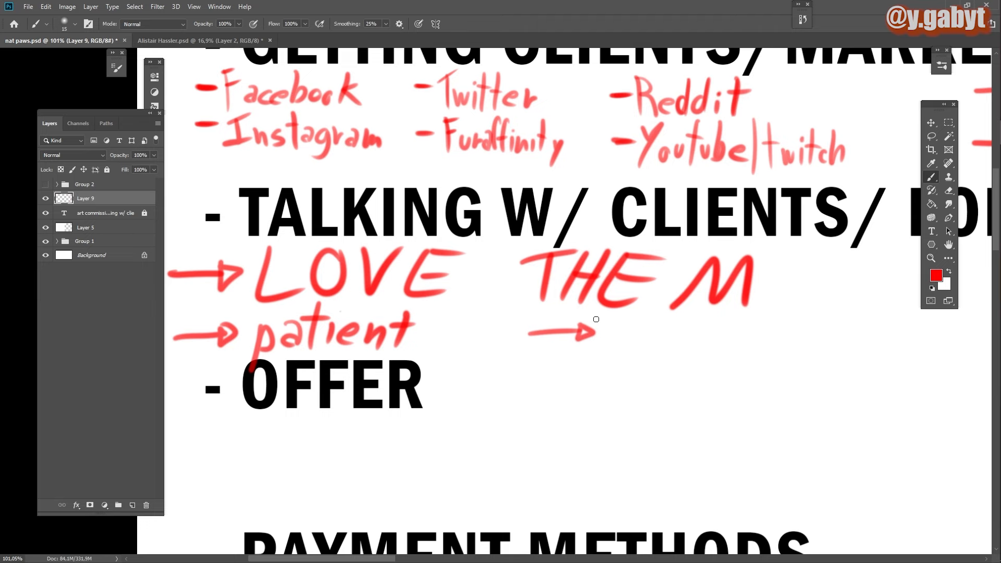
scroll("down", 3)
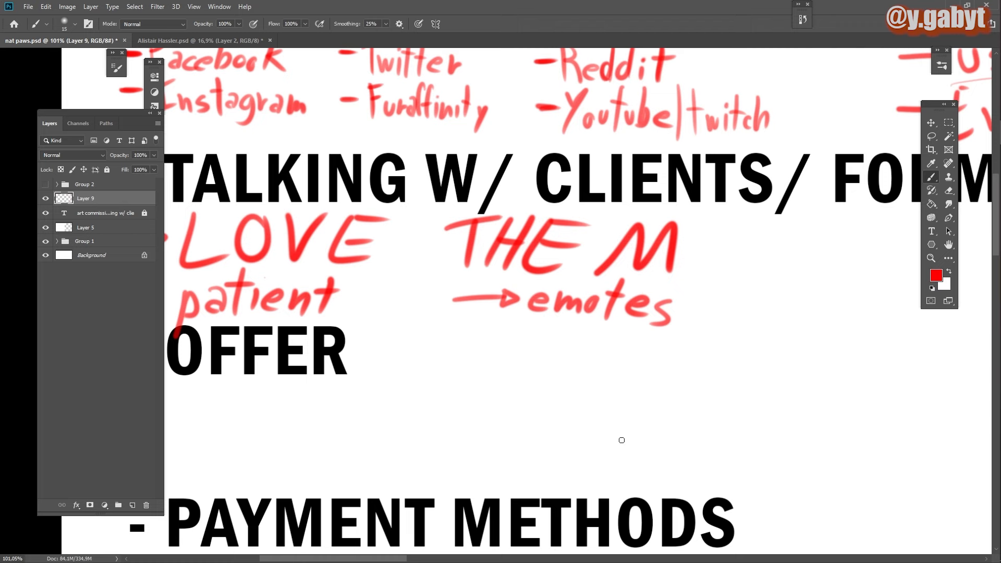
mouse_move(702, 286)
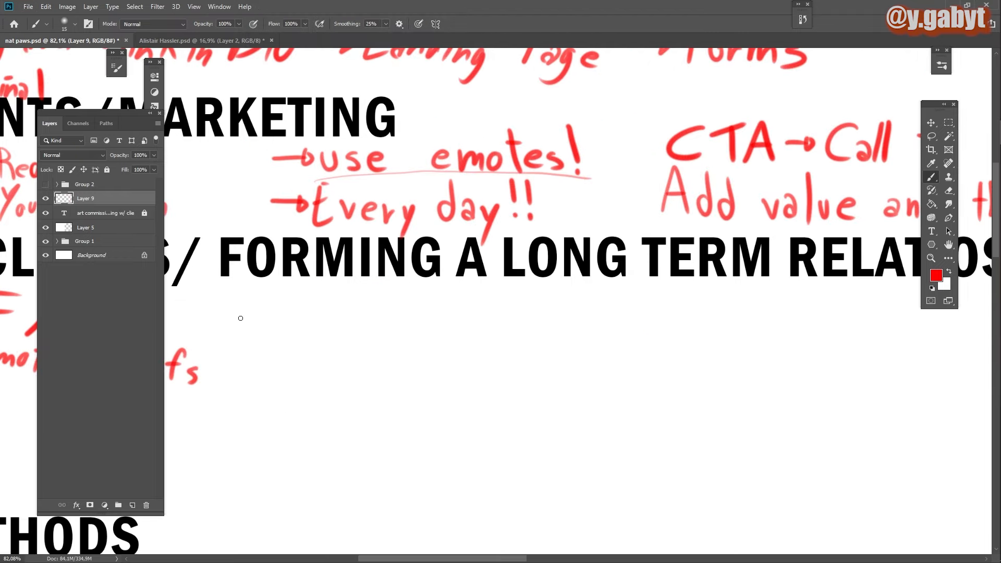
mouse_move(661, 367)
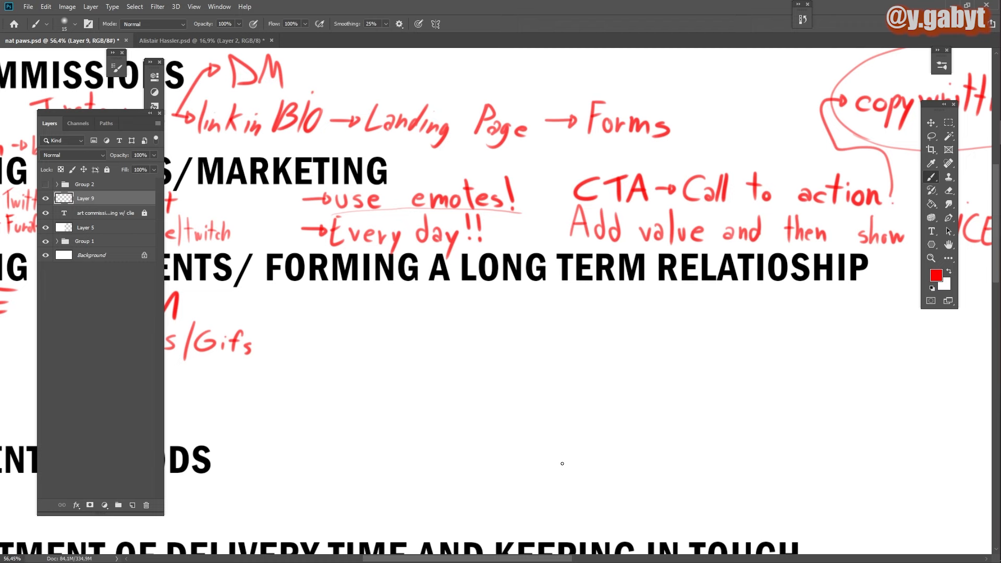
mouse_move(402, 347)
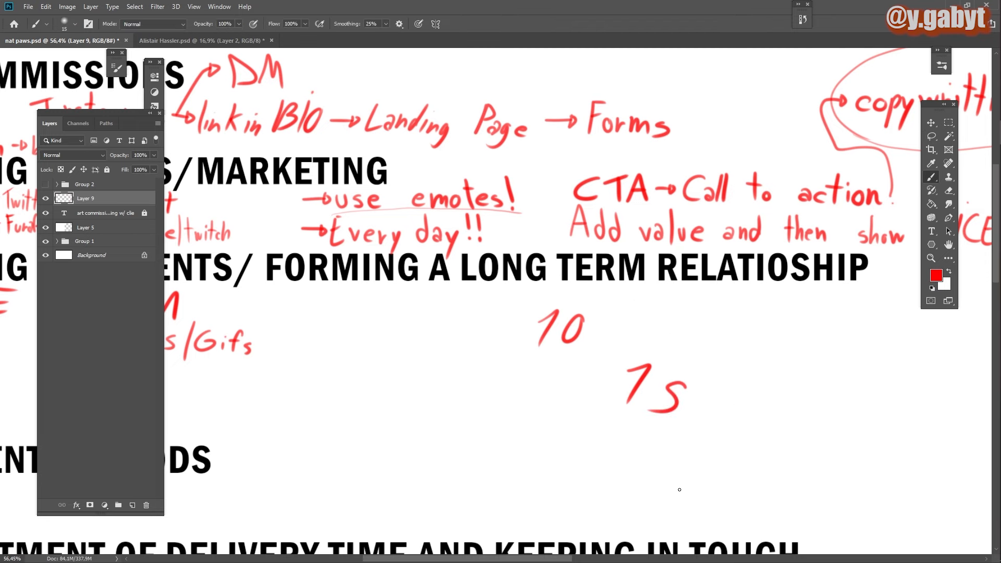
Add red 'emotes/Gifs' text and sketch a paper sheet below the CTA notes.
left_click_drag(504, 326, 728, 376)
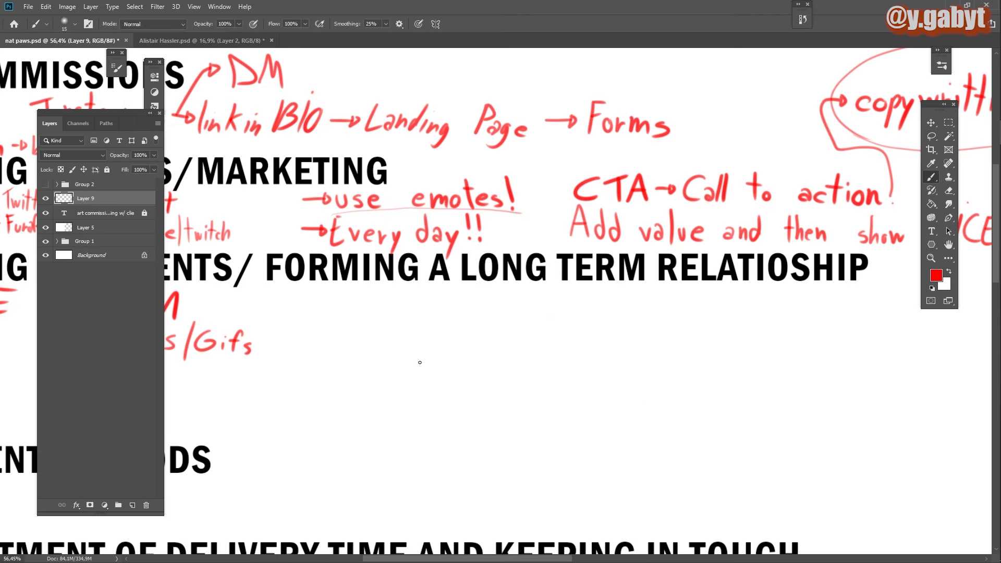
mouse_move(469, 334)
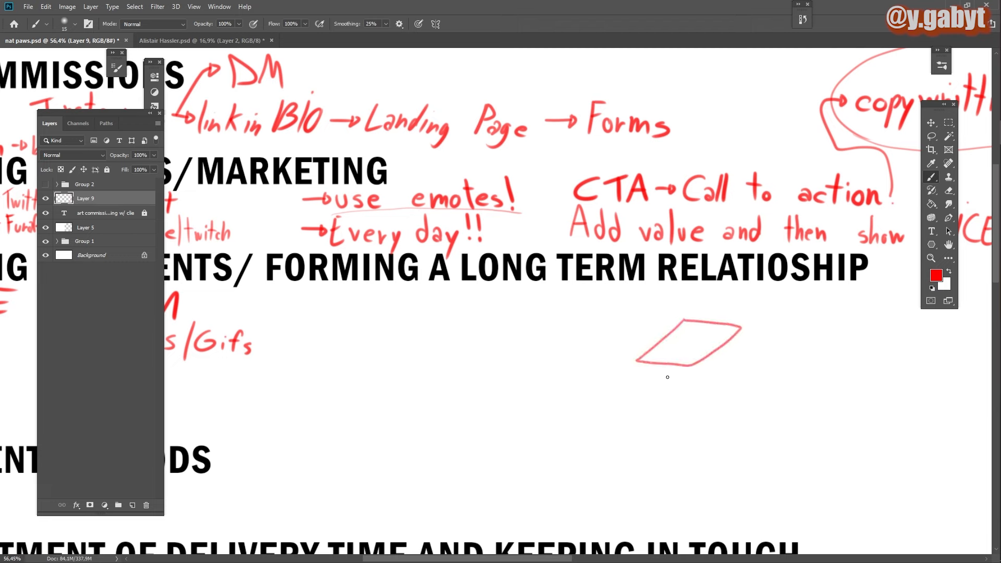
left_click_drag(636, 364, 648, 417)
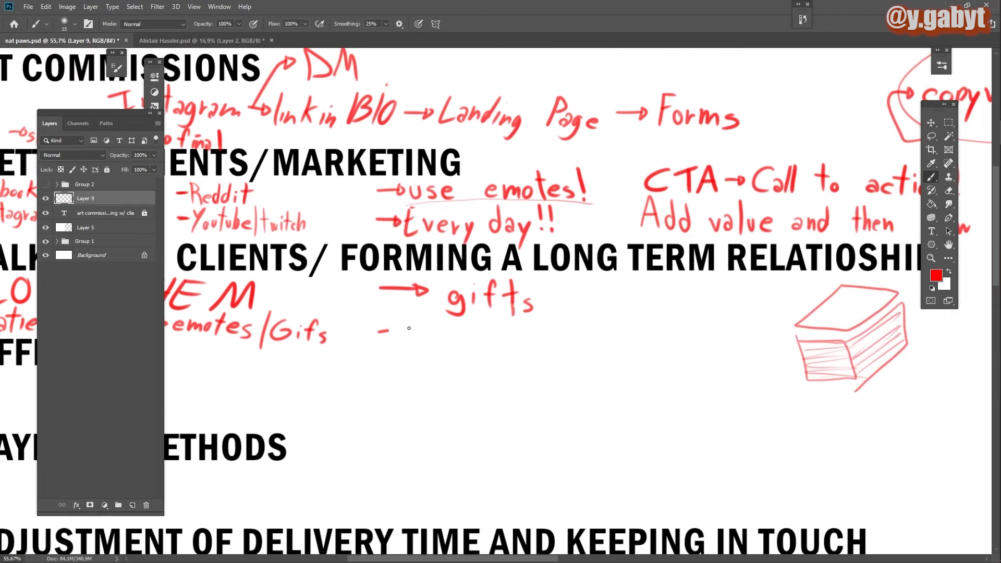
Draw a red arrow below the '→ gifts' note to start the next note.
left_click_drag(380, 331, 434, 330)
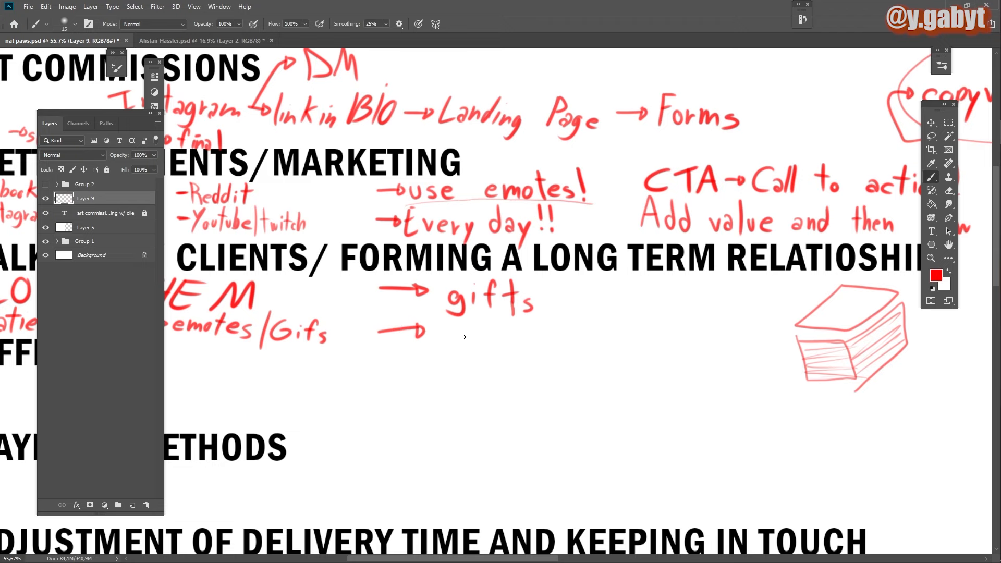
mouse_move(465, 347)
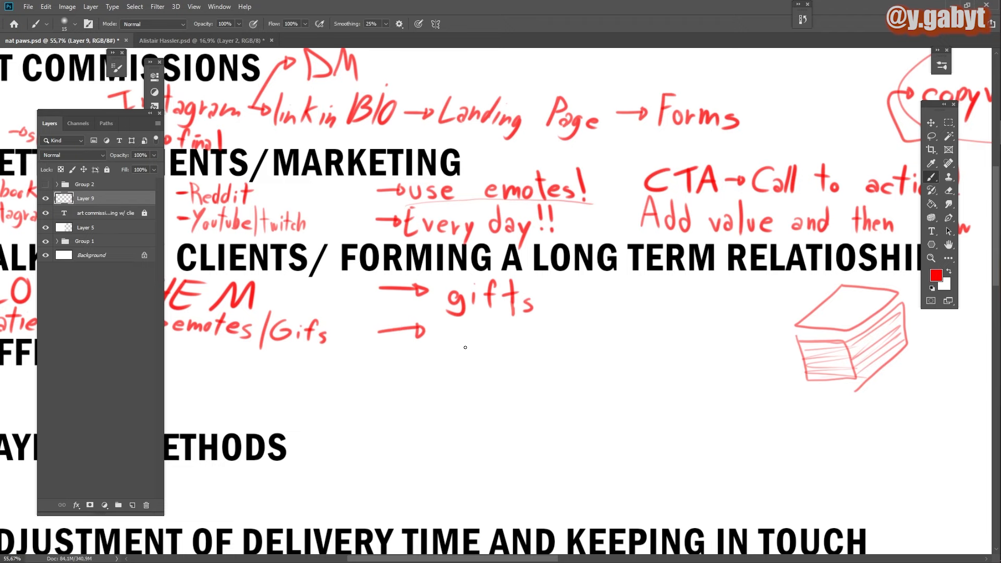